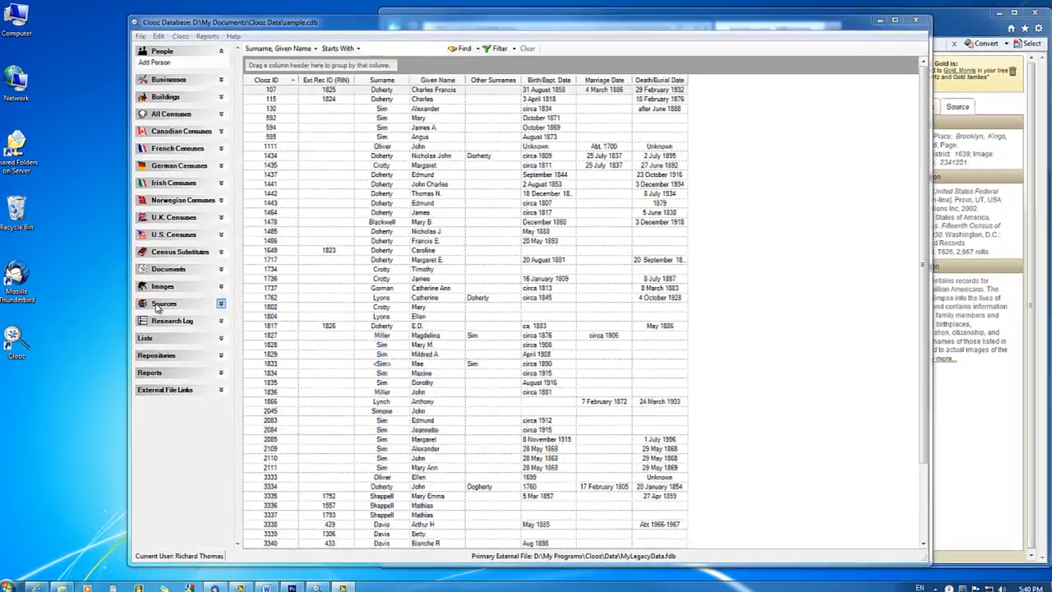
Step: In Sources, discard a blank Document form and open source 69, '1930 US Census, Ancestry.com'
left_click(163, 304)
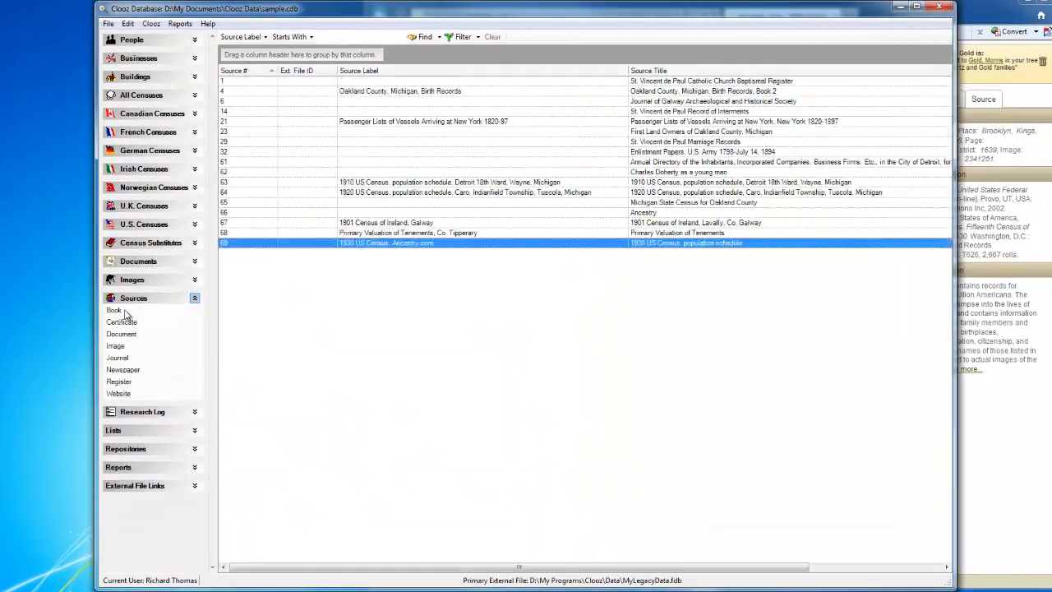
left_click(114, 310)
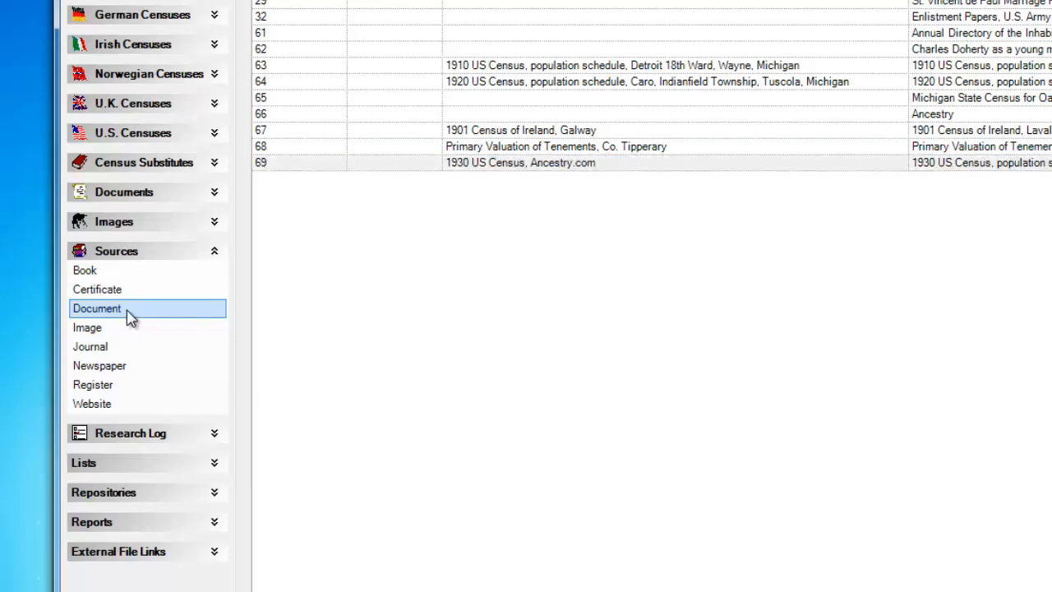
left_click(97, 308)
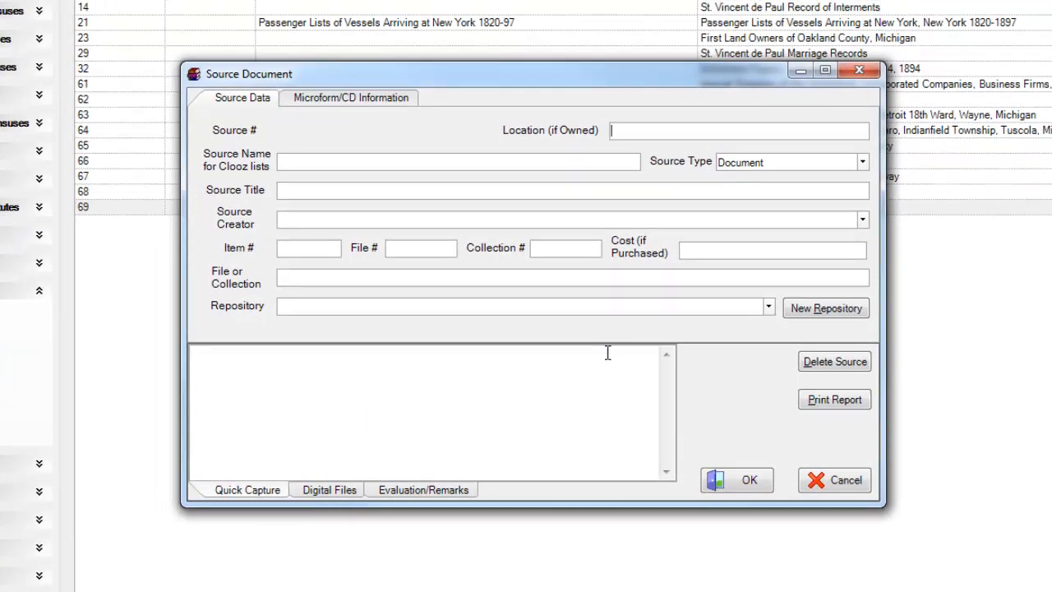
mouse_move(697, 400)
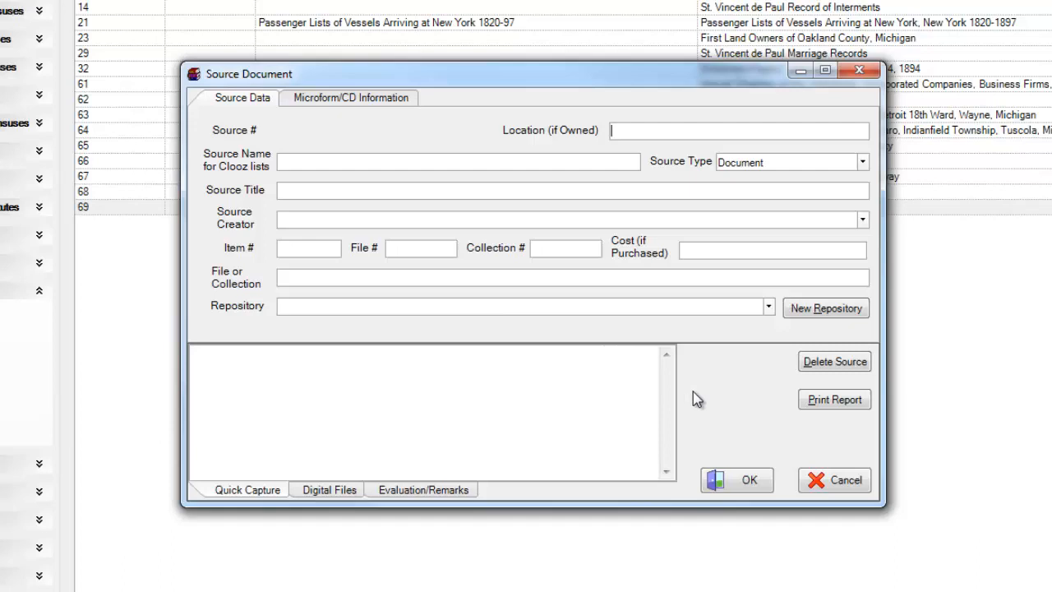
mouse_move(835, 480)
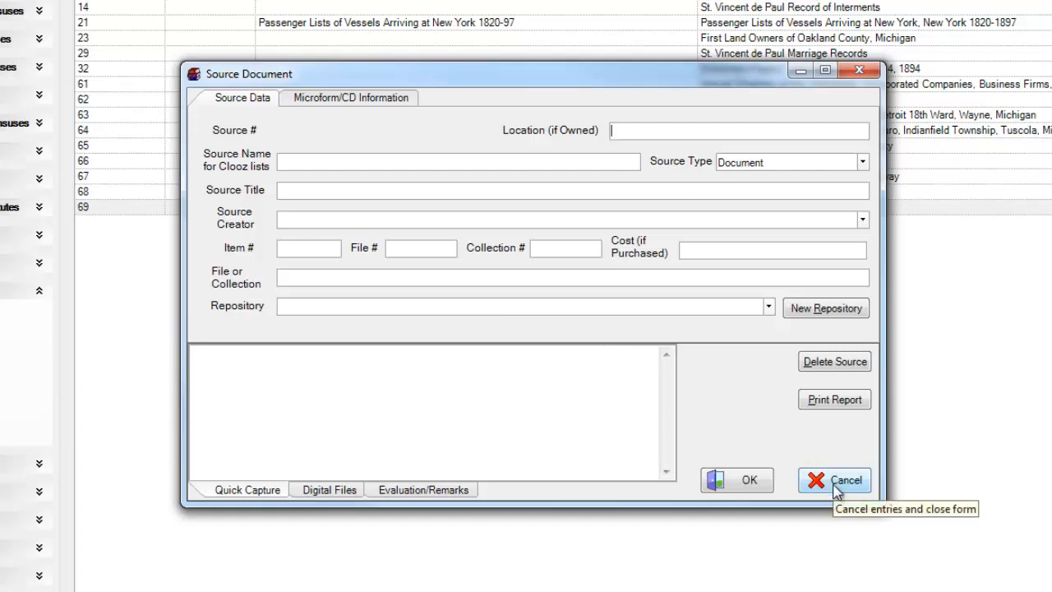
left_click(834, 480)
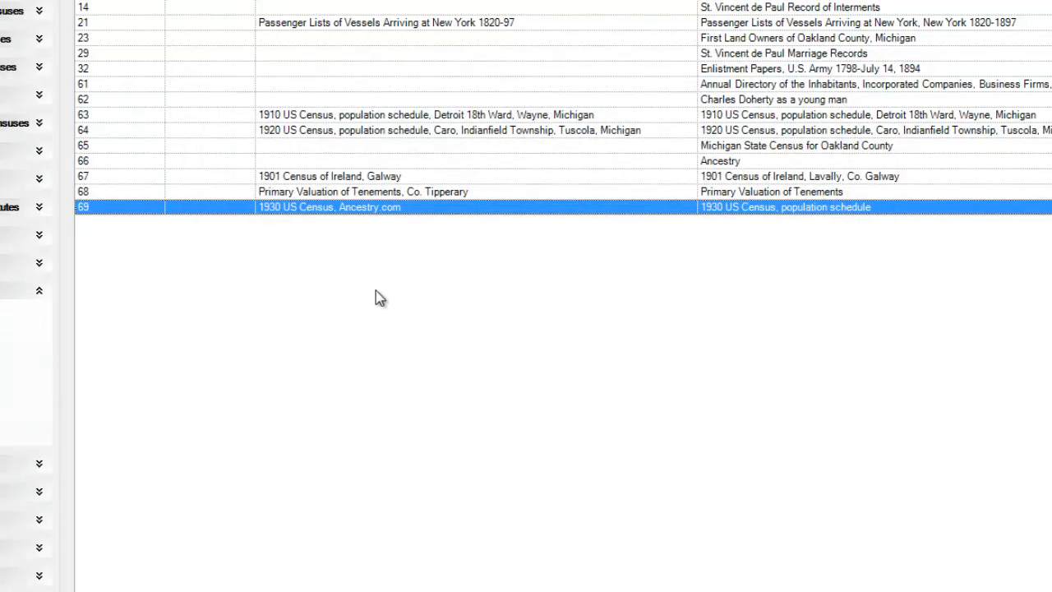
mouse_move(366, 233)
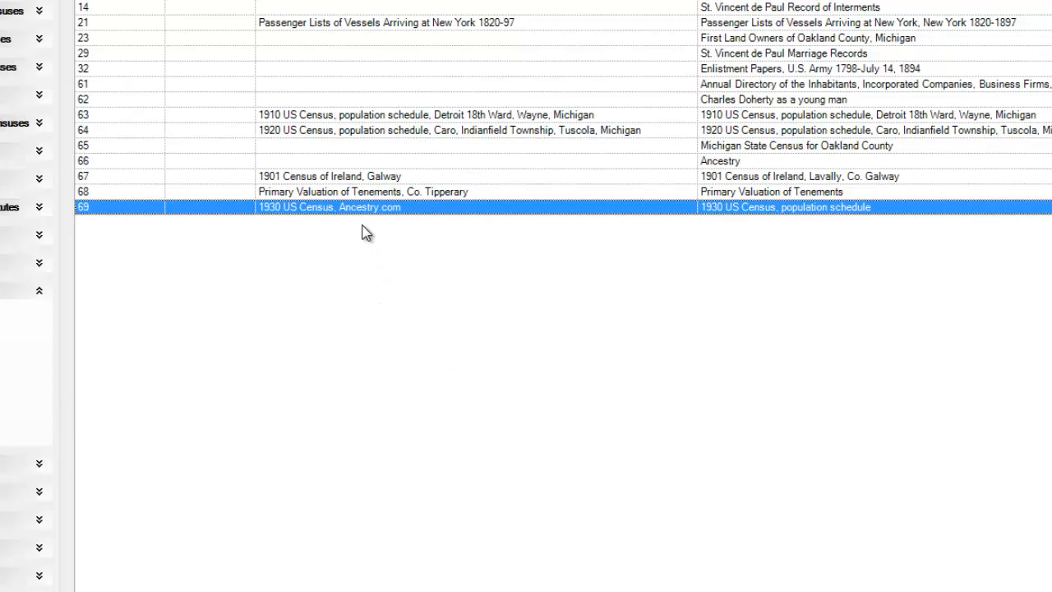
mouse_move(358, 222)
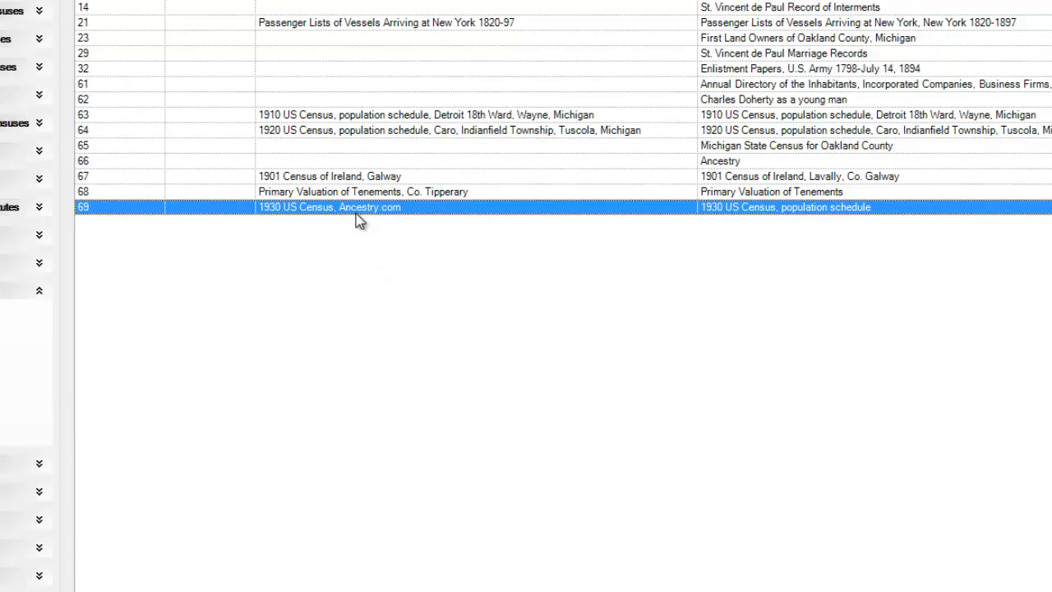
left_click(329, 206)
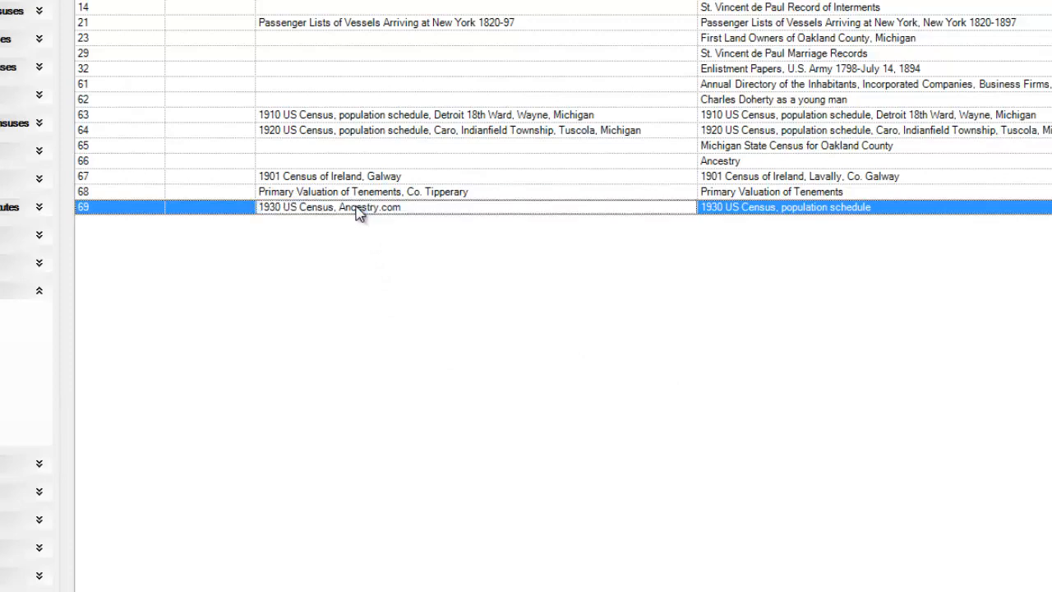
double_click(358, 206)
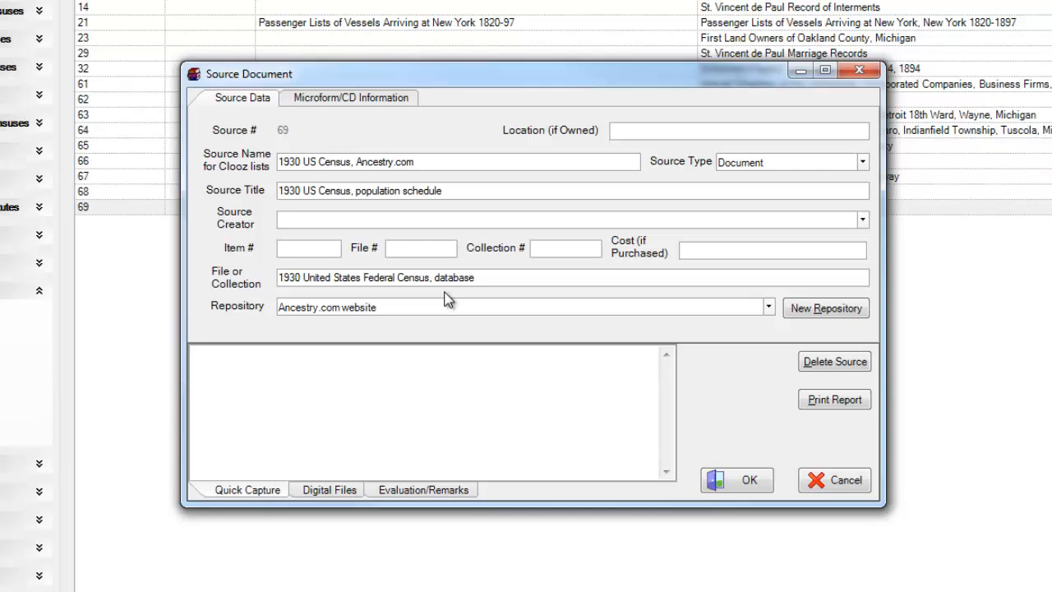
Step: Review source 69's title, collection and Ancestry.com repository fields, then close the record
left_click(738, 131)
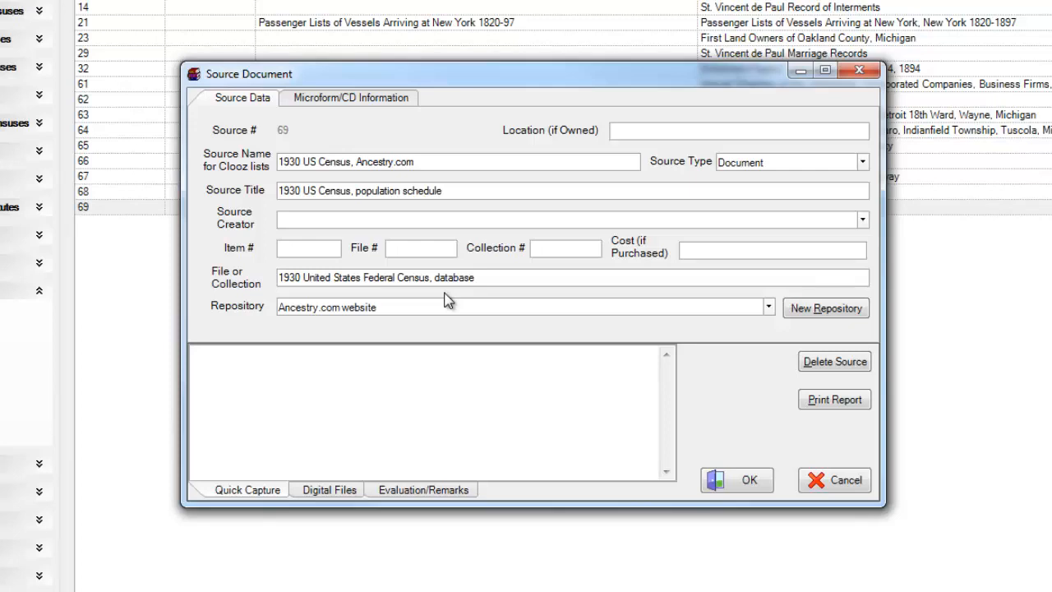
left_click(738, 131)
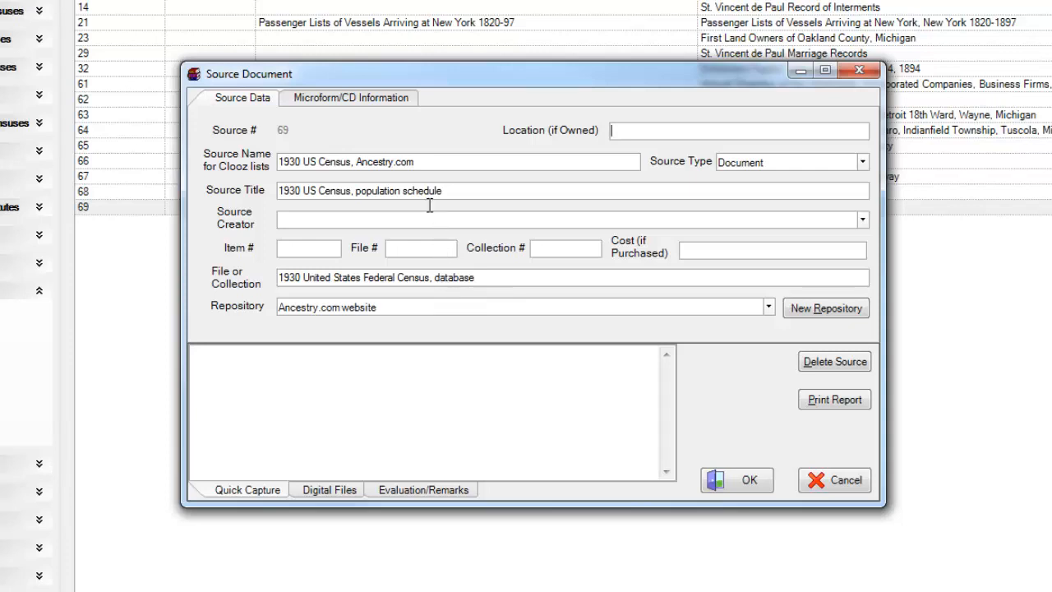
mouse_move(386, 115)
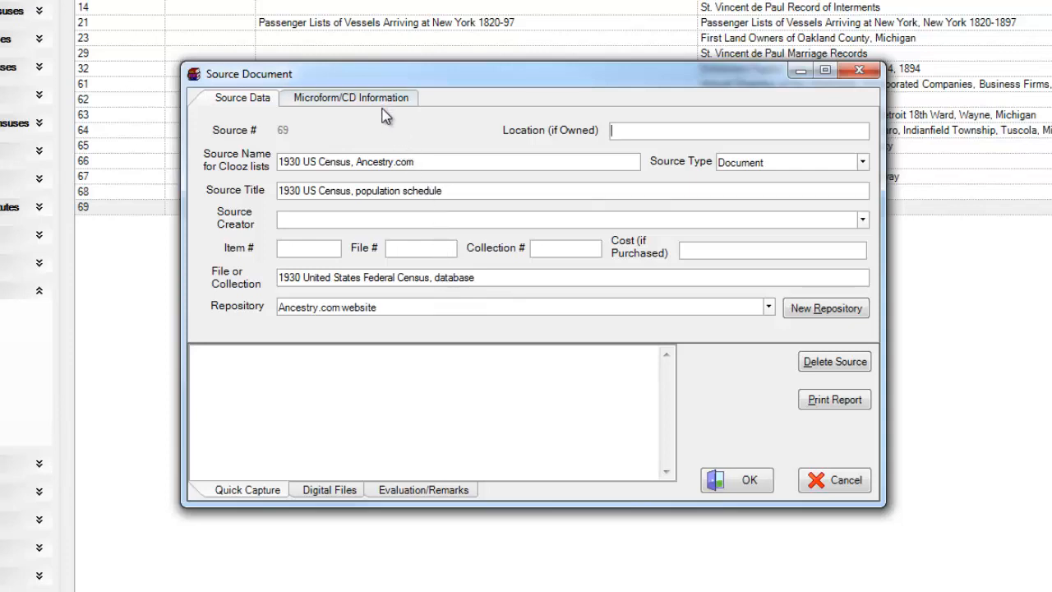
mouse_move(370, 128)
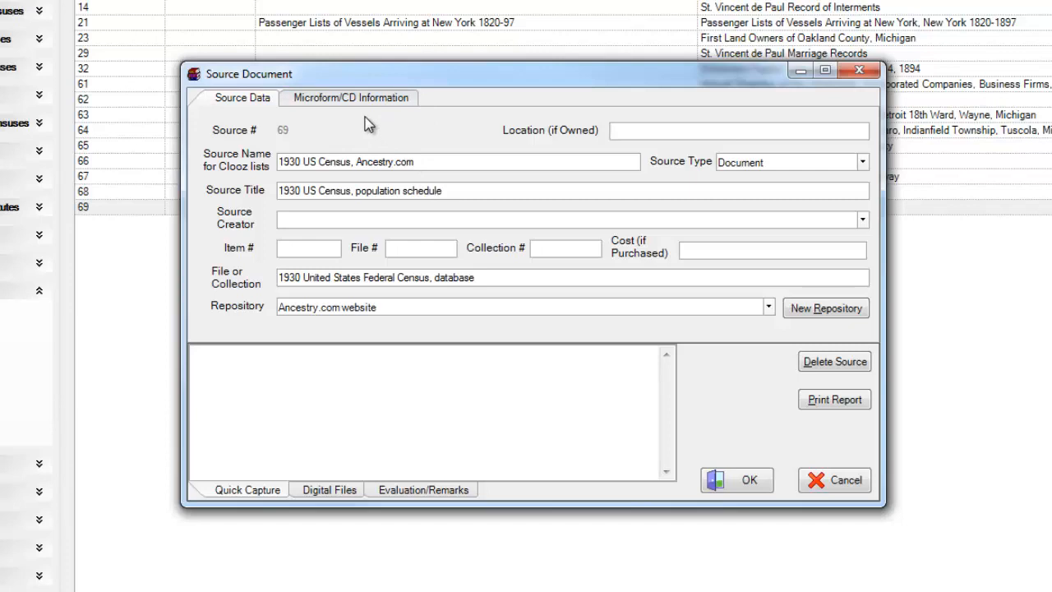
mouse_move(419, 136)
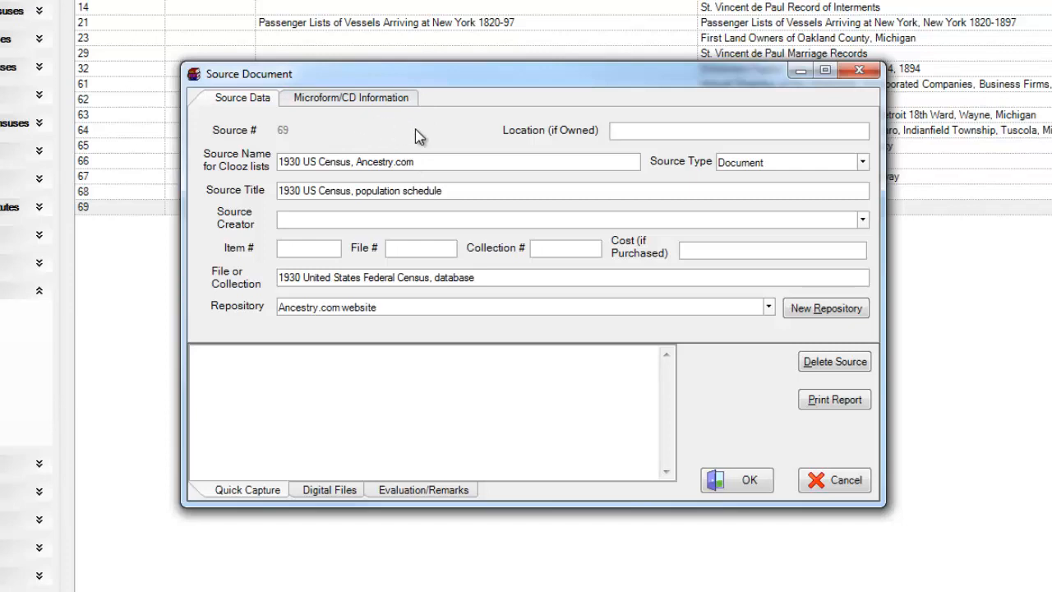
mouse_move(422, 156)
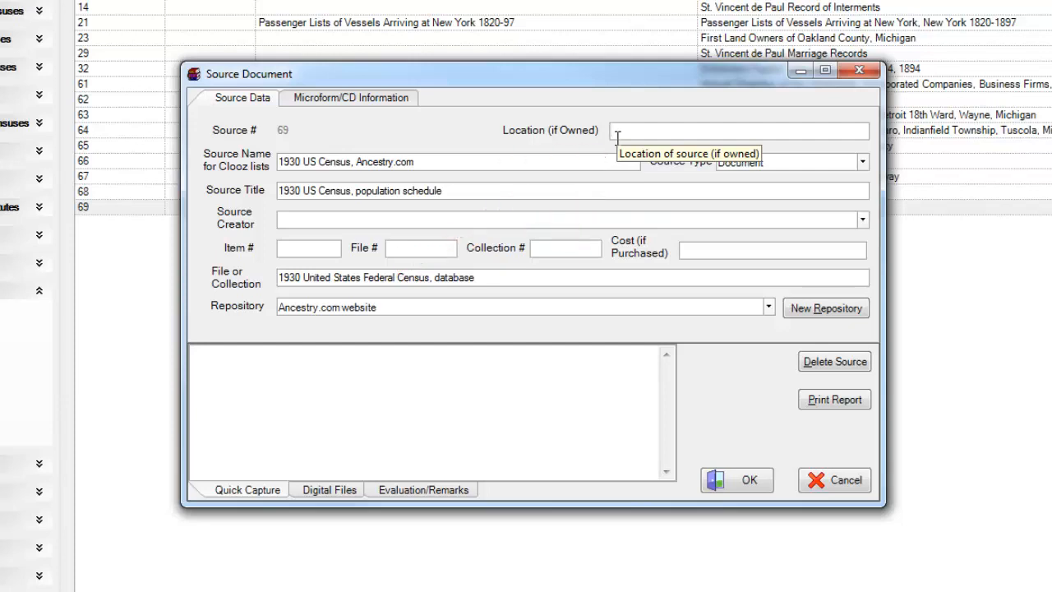
mouse_move(461, 179)
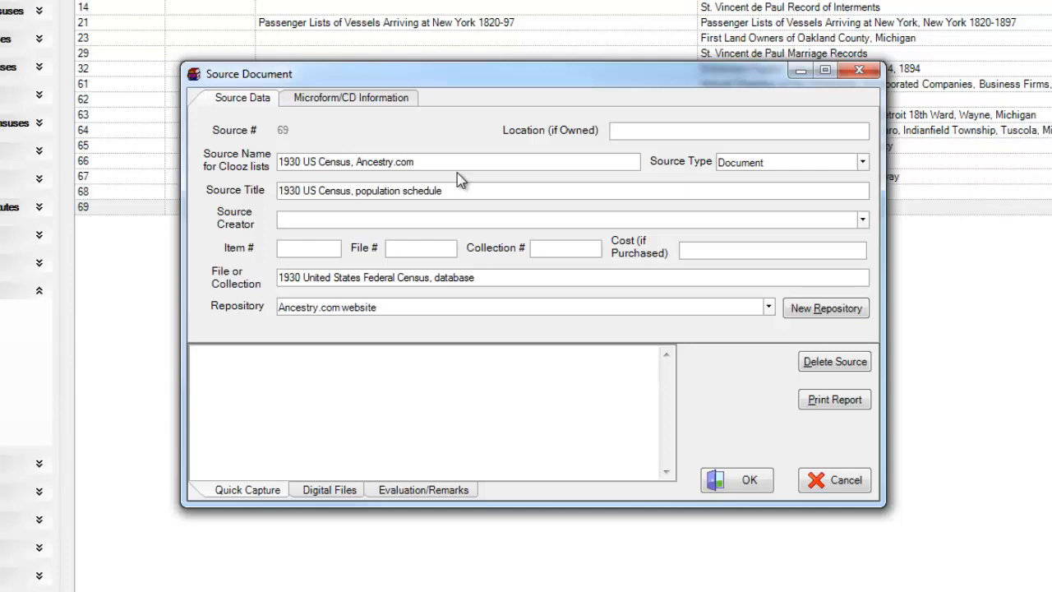
mouse_move(458, 161)
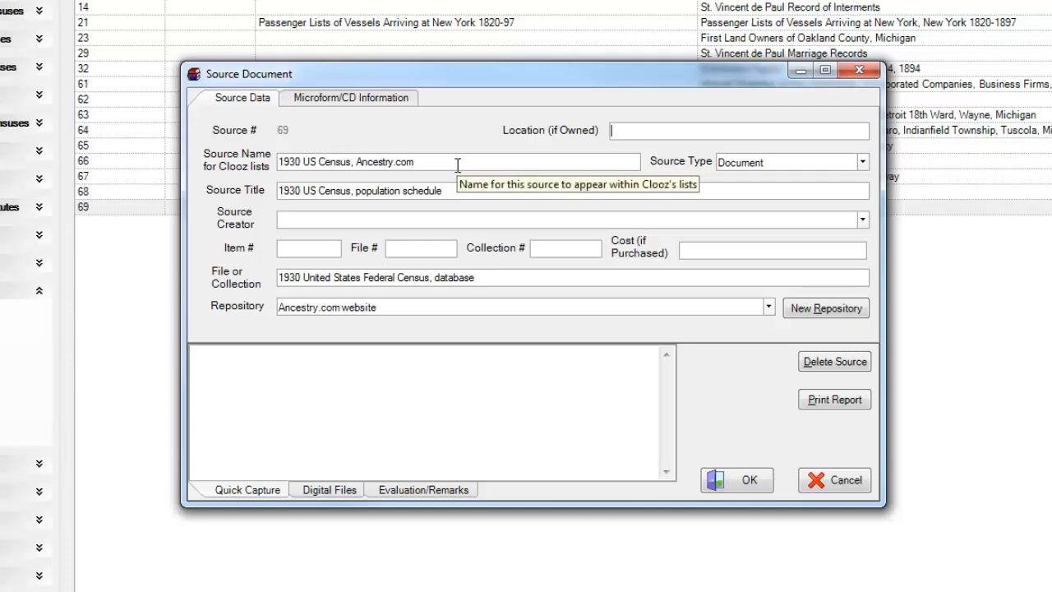
mouse_move(450, 190)
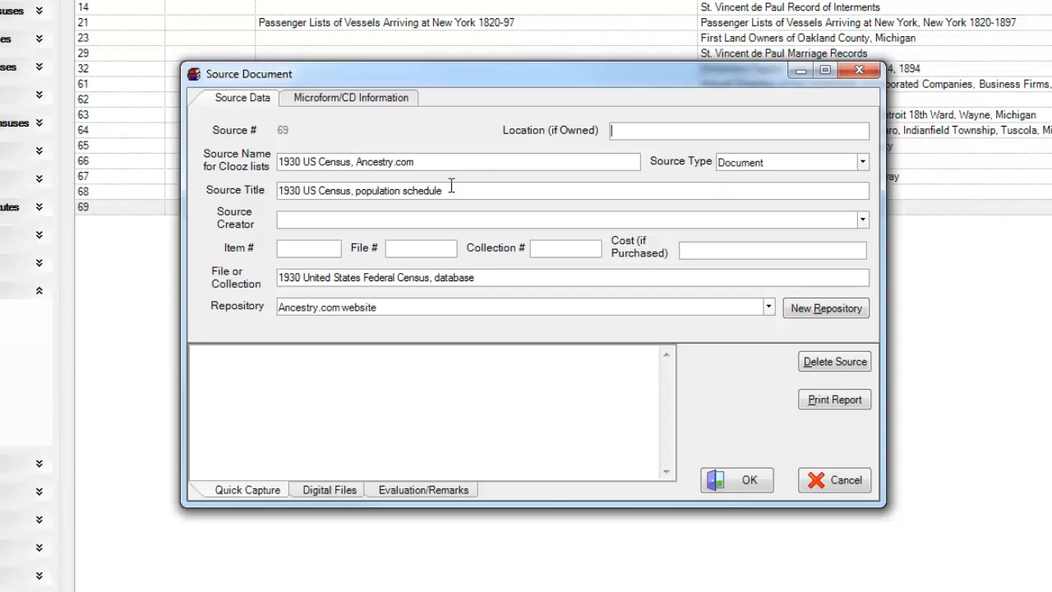
mouse_move(460, 191)
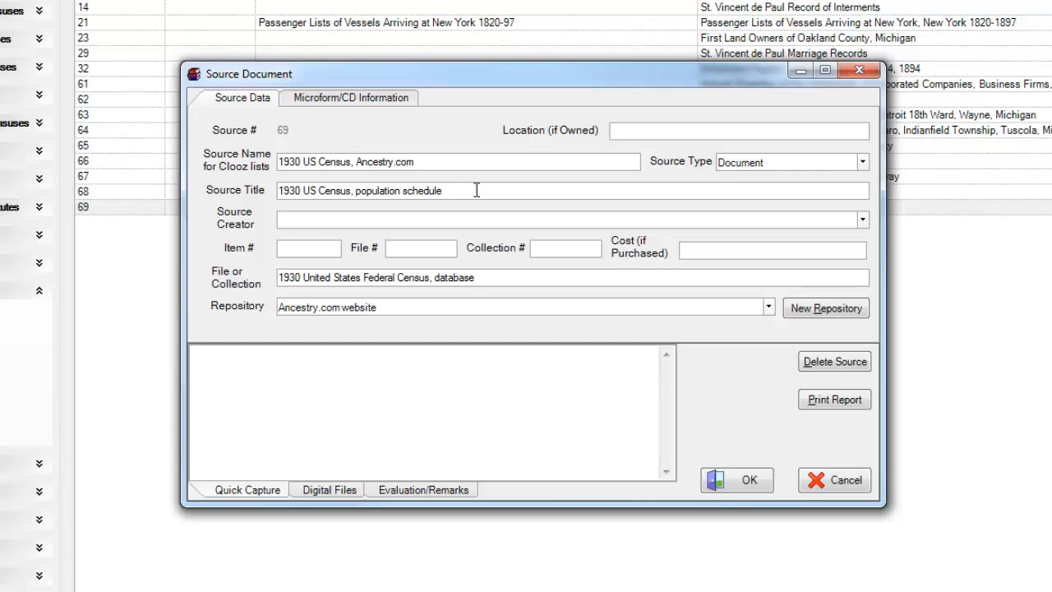
left_click(737, 131)
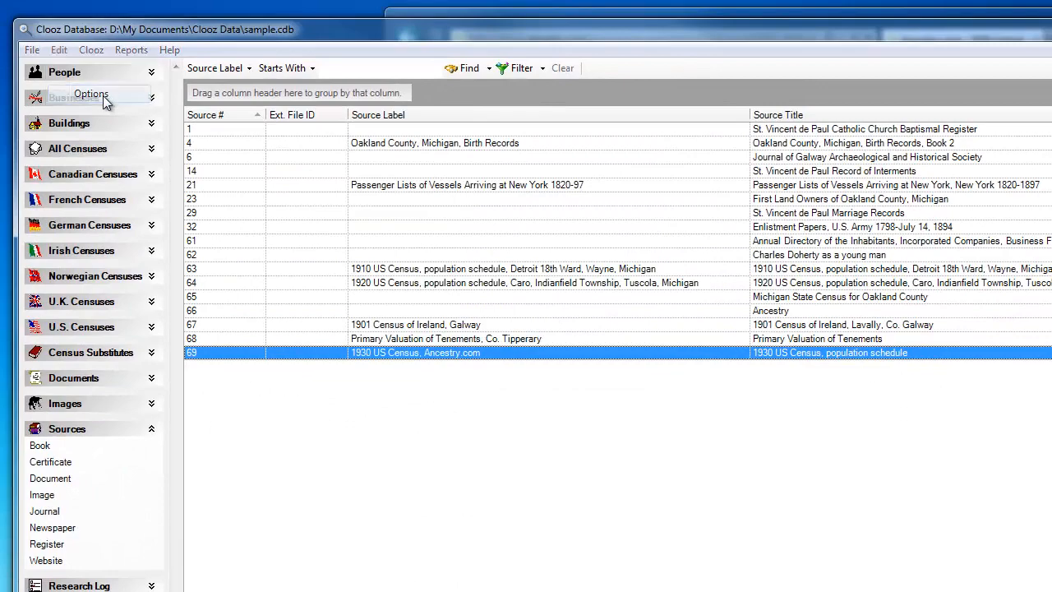
left_click(90, 94)
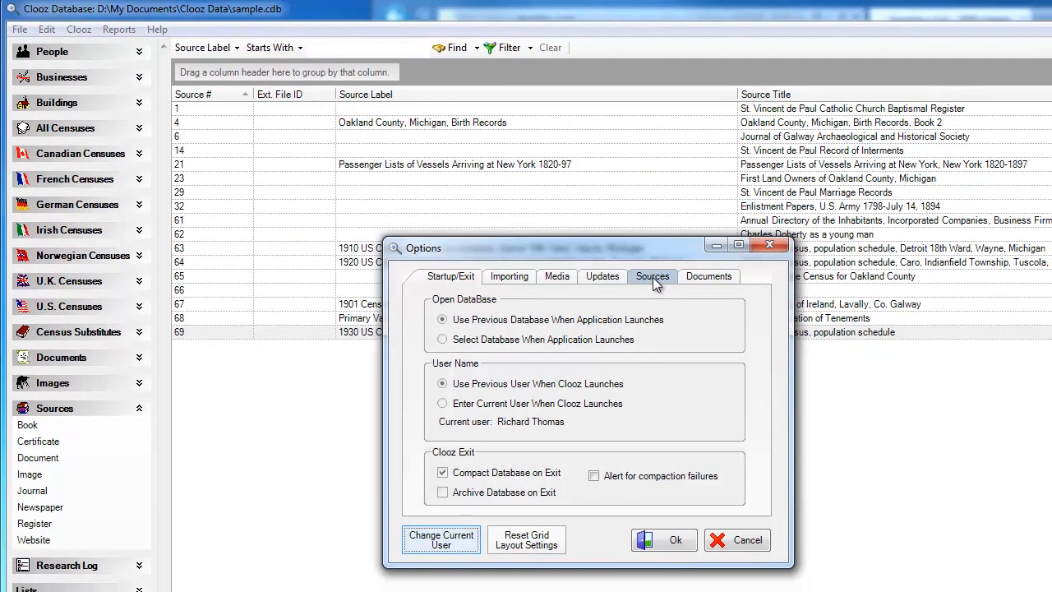
left_click(653, 275)
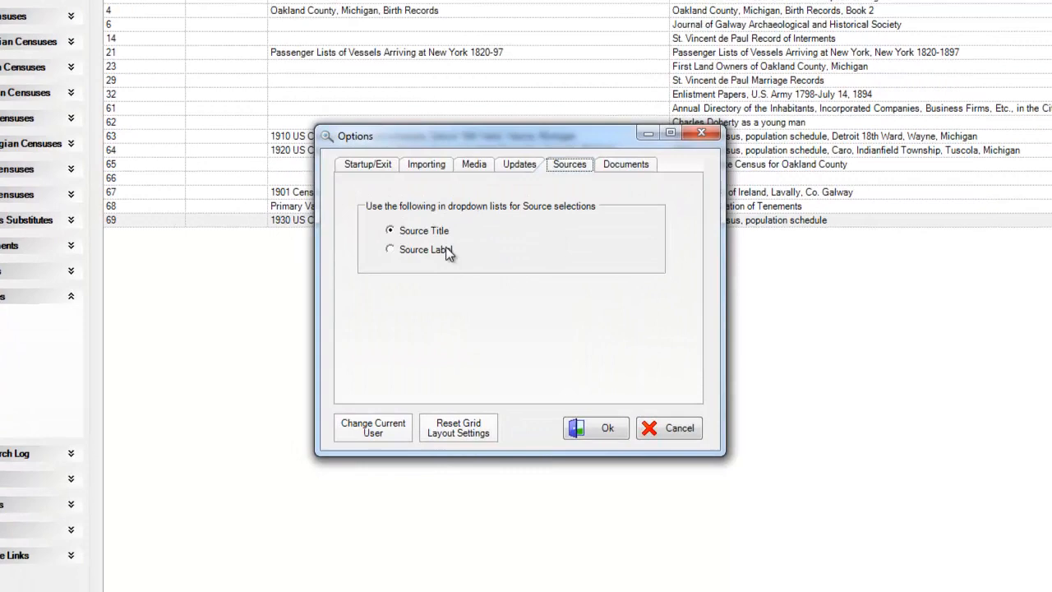
mouse_move(456, 263)
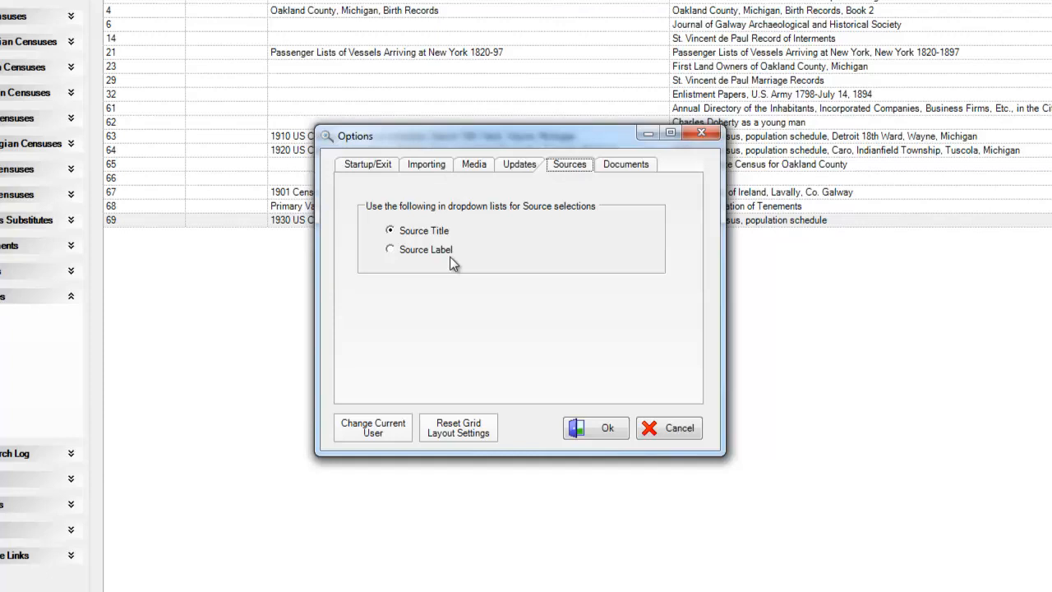
mouse_move(461, 263)
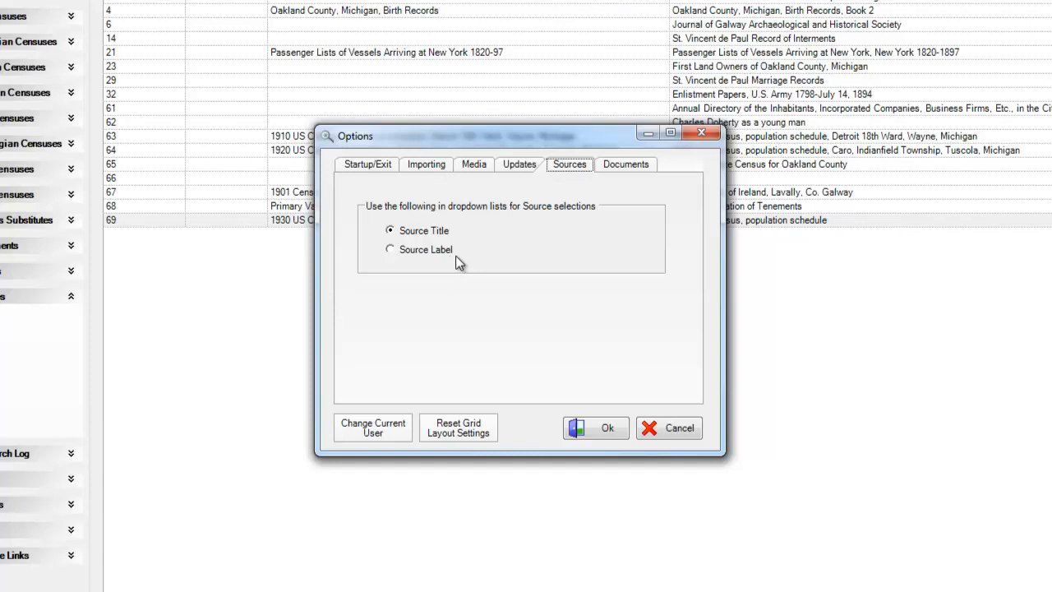
mouse_move(668, 429)
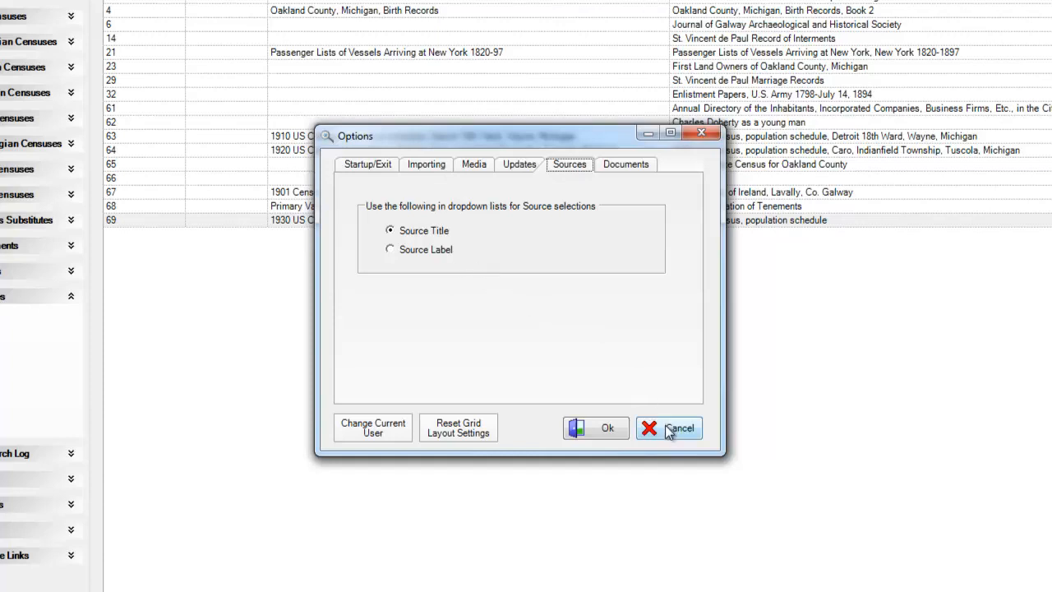
left_click(680, 428)
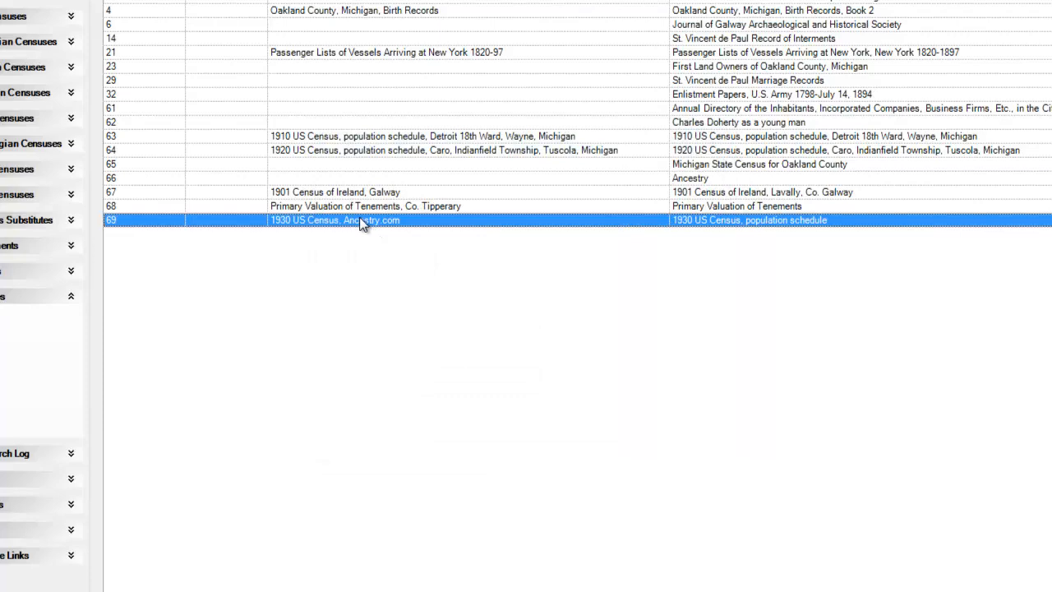
double_click(333, 219)
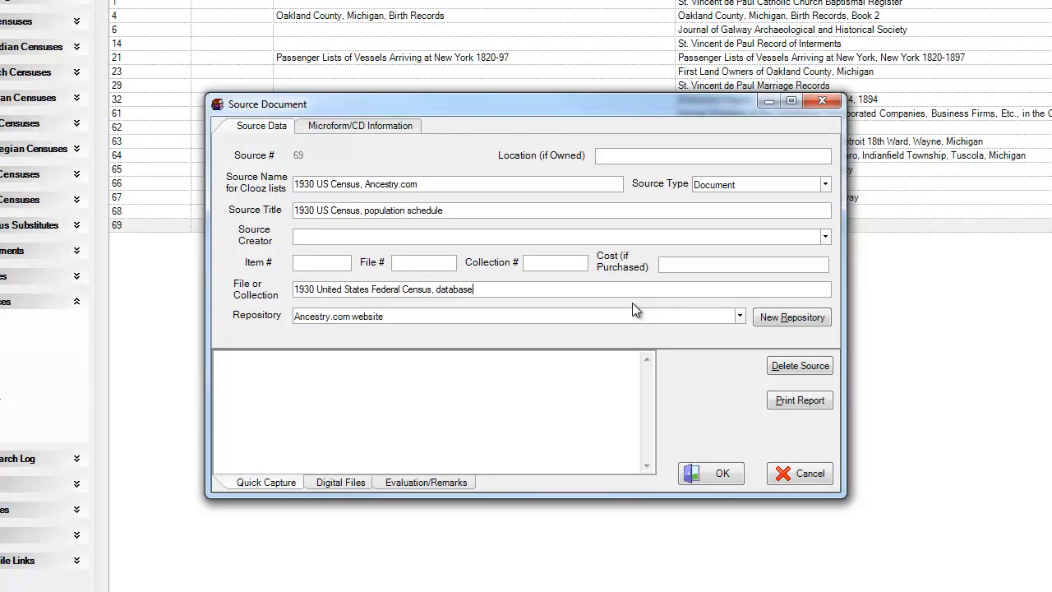
mouse_move(740, 322)
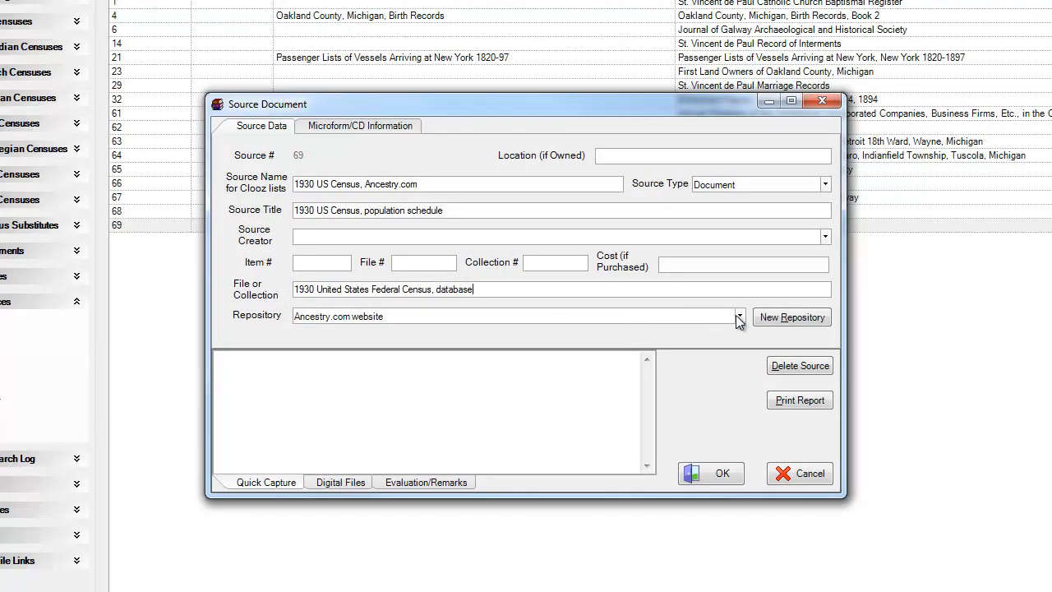
Step: Keep Ancestry.com website as repository, previewing and cancelling a blank New Repository form
left_click(739, 316)
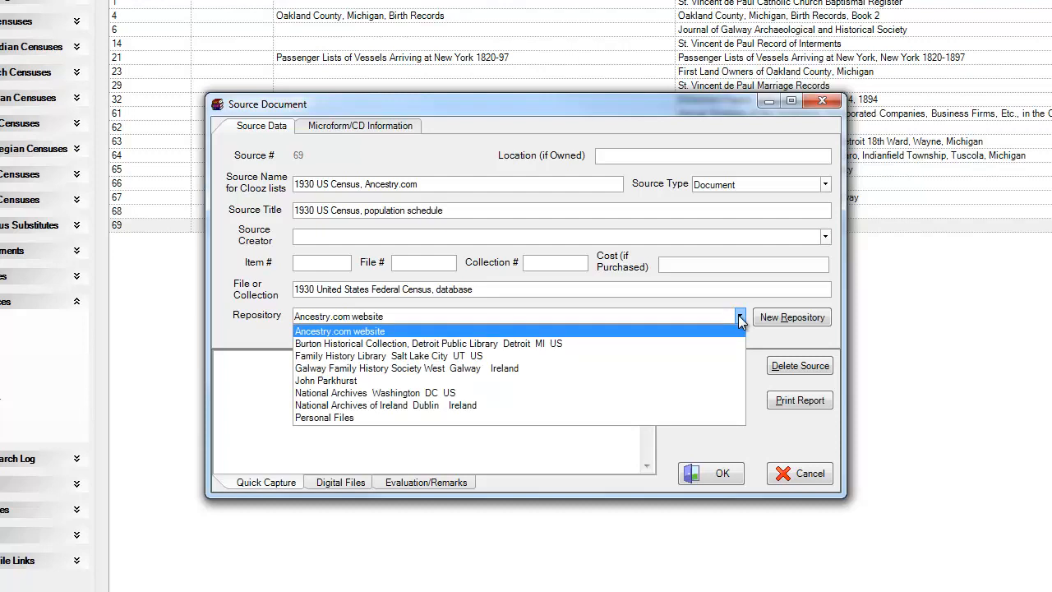
mouse_move(754, 329)
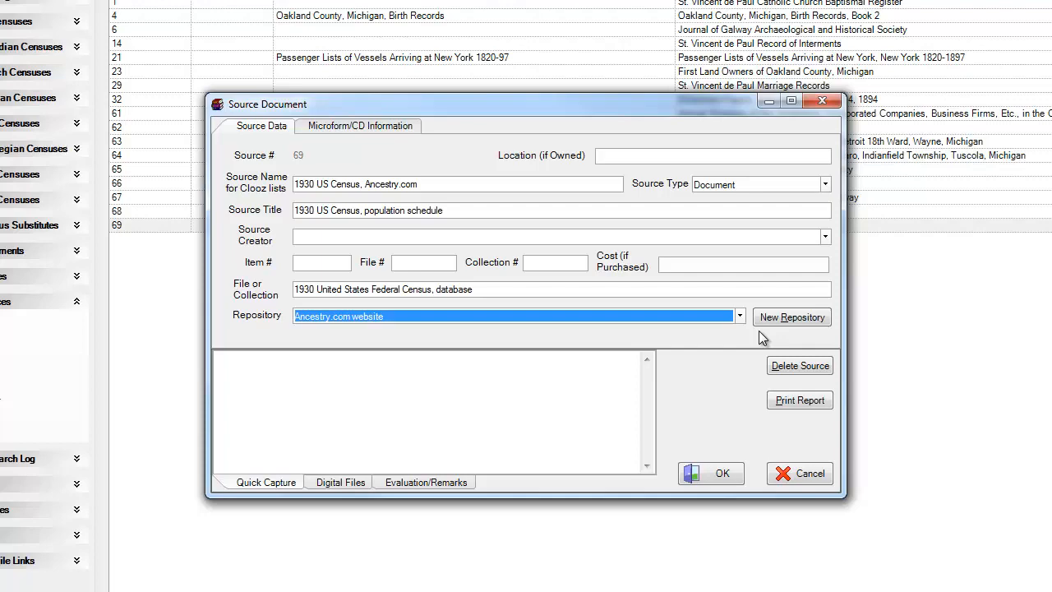
left_click(792, 317)
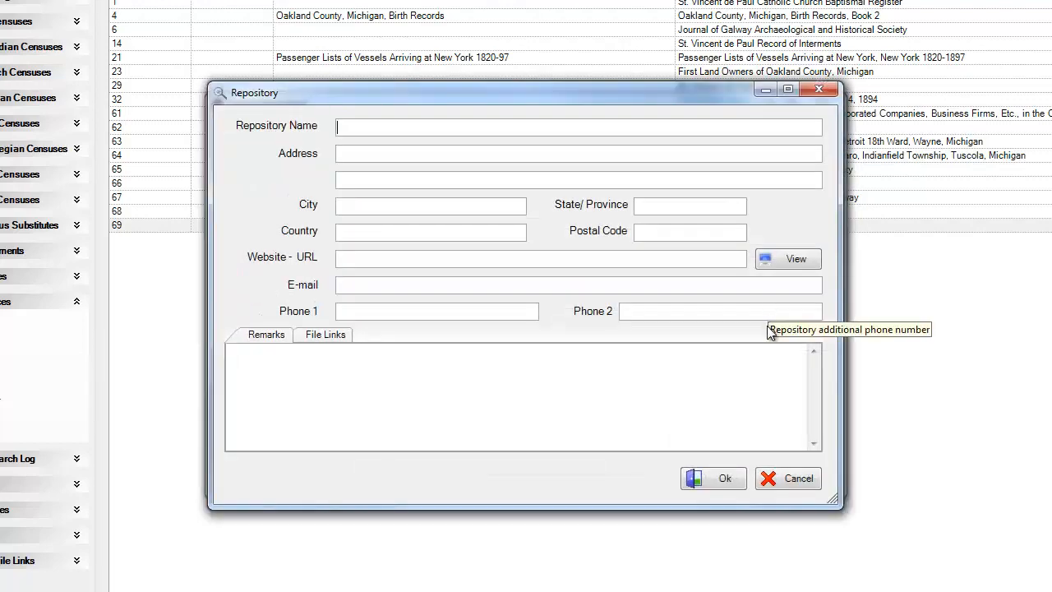
mouse_move(787, 478)
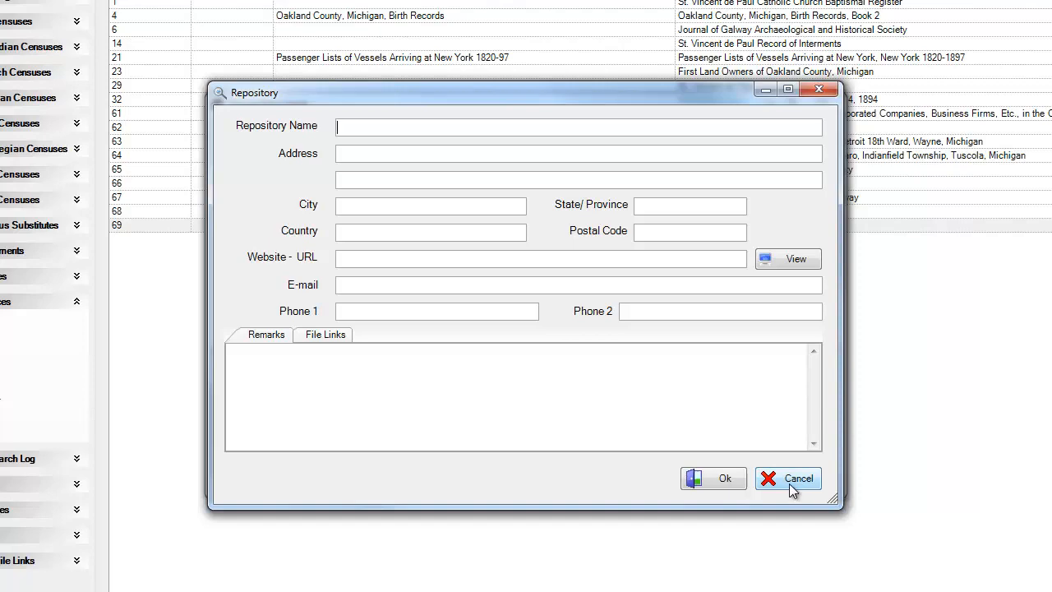
left_click(798, 478)
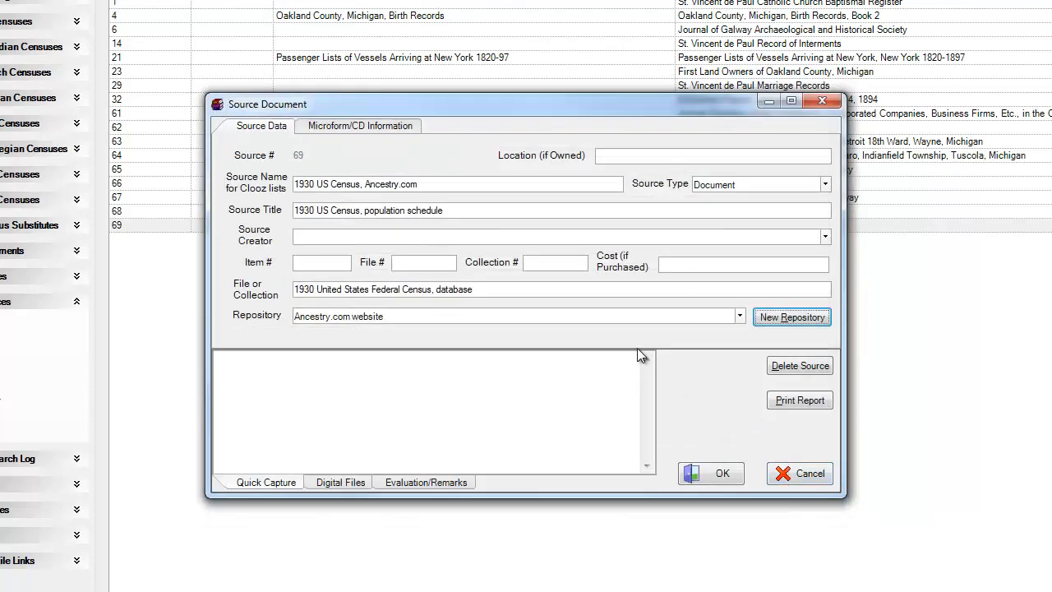
mouse_move(506, 320)
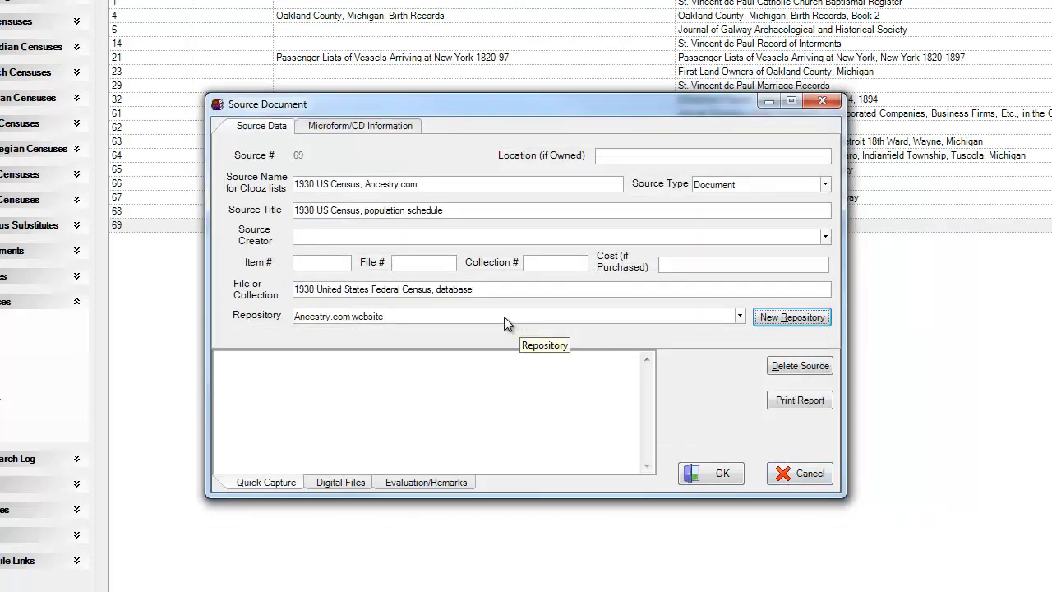
Step: Clear the Ancestry.com website repository from source 69 via Clear Selection
left_click(510, 315)
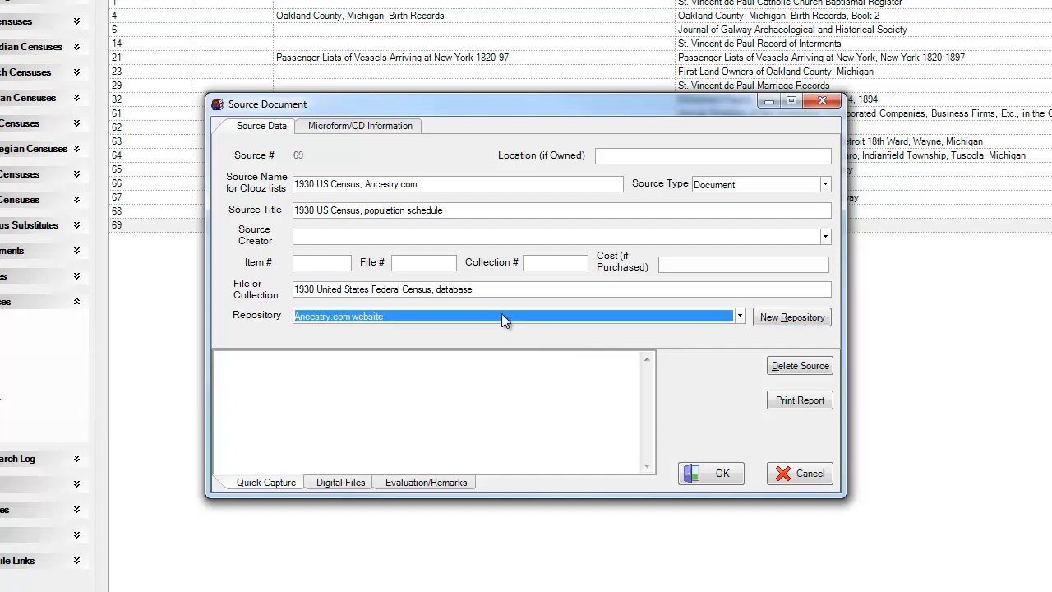
right_click(505, 316)
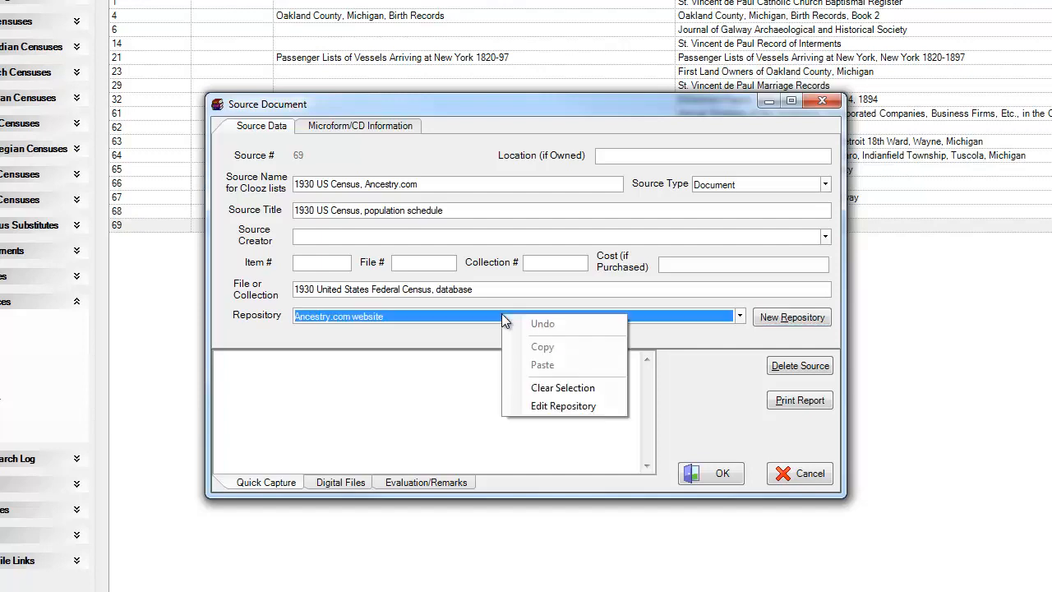
mouse_move(563, 405)
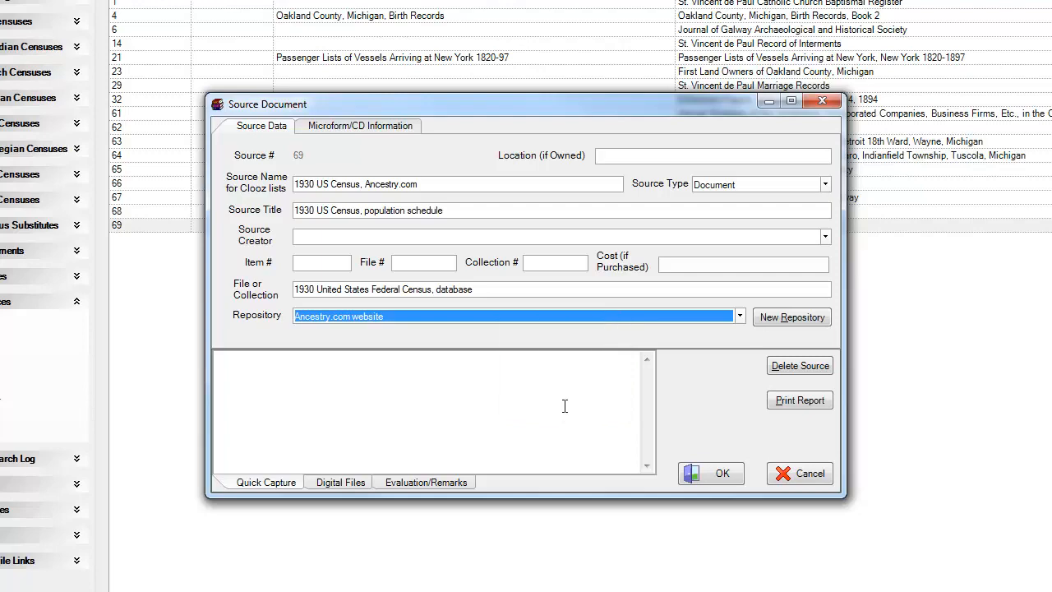
left_click(790, 316)
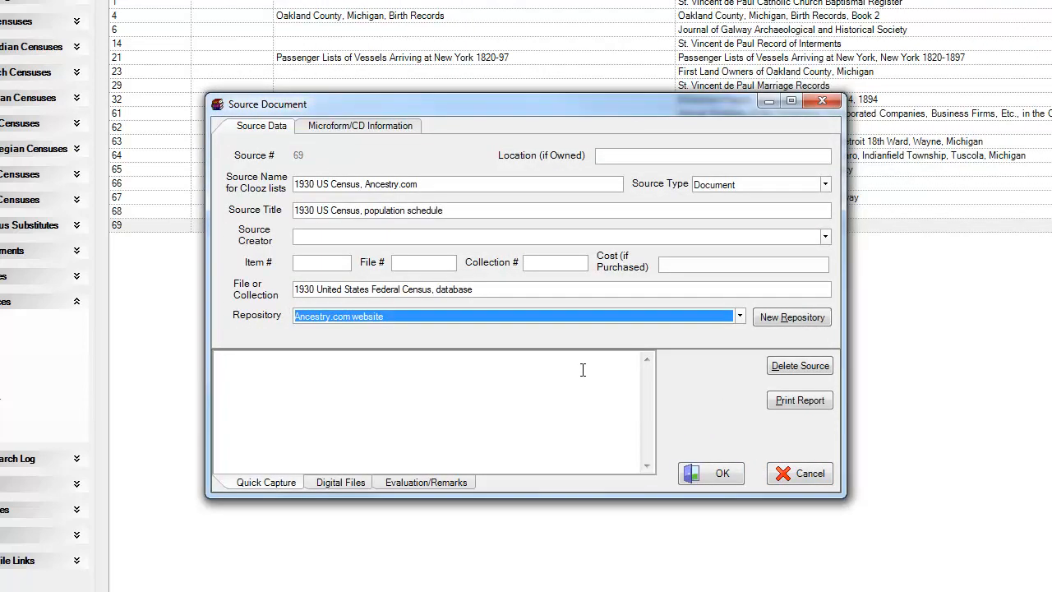
mouse_move(542, 331)
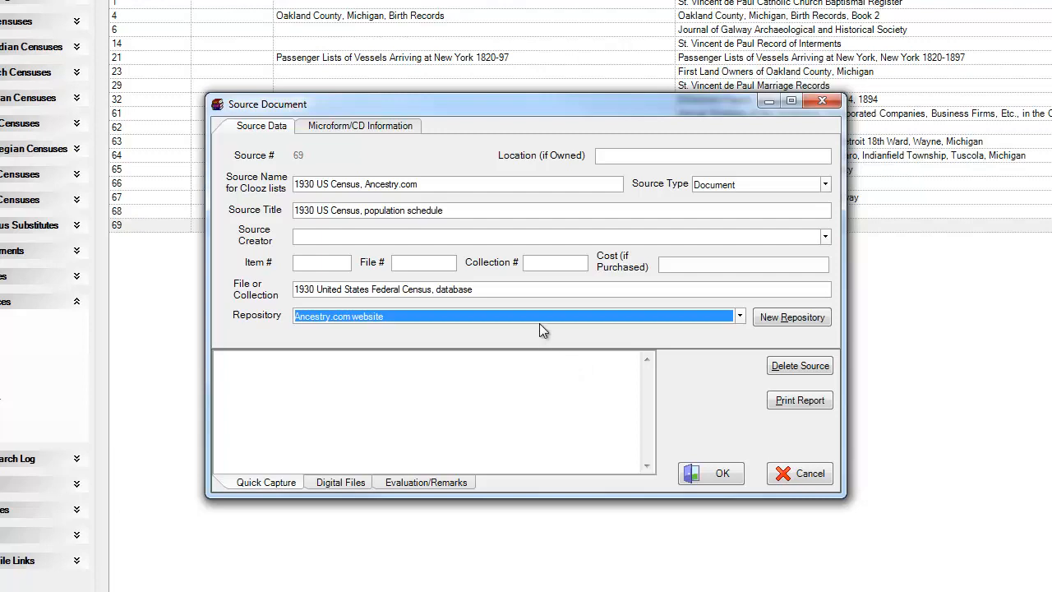
mouse_move(545, 310)
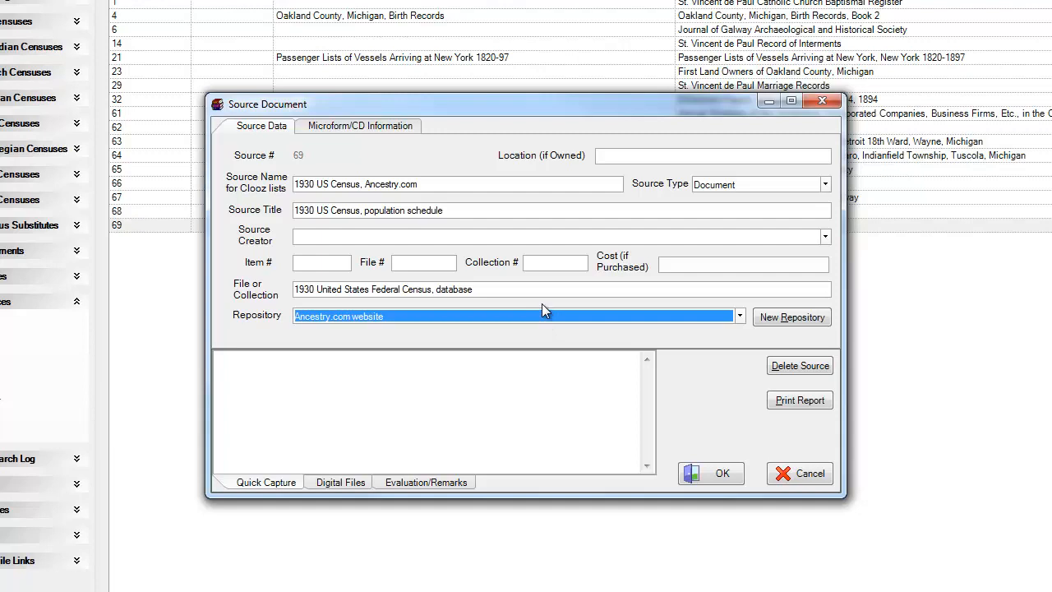
mouse_move(544, 319)
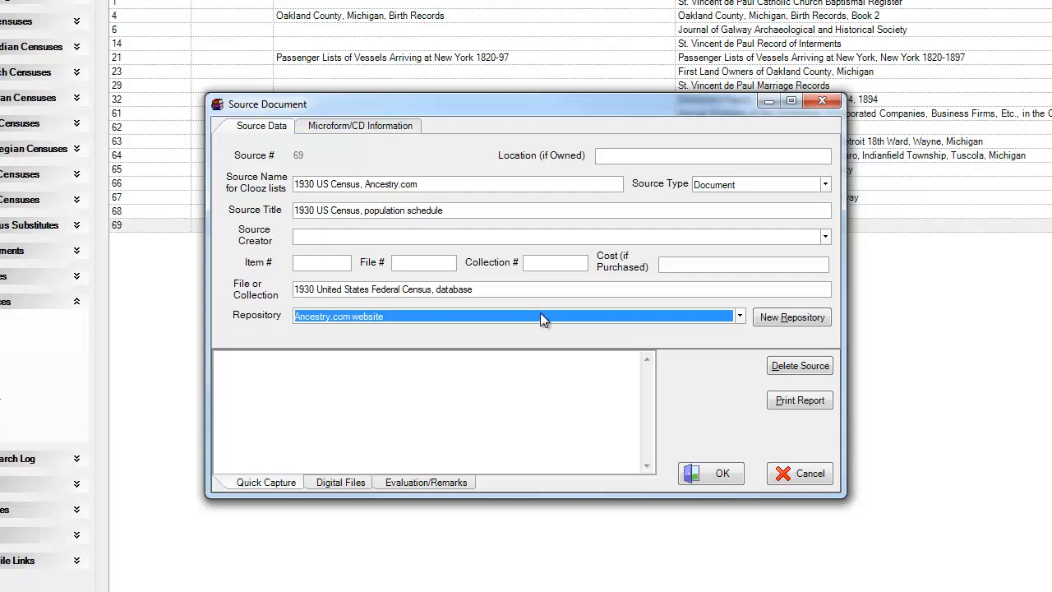
right_click(514, 316)
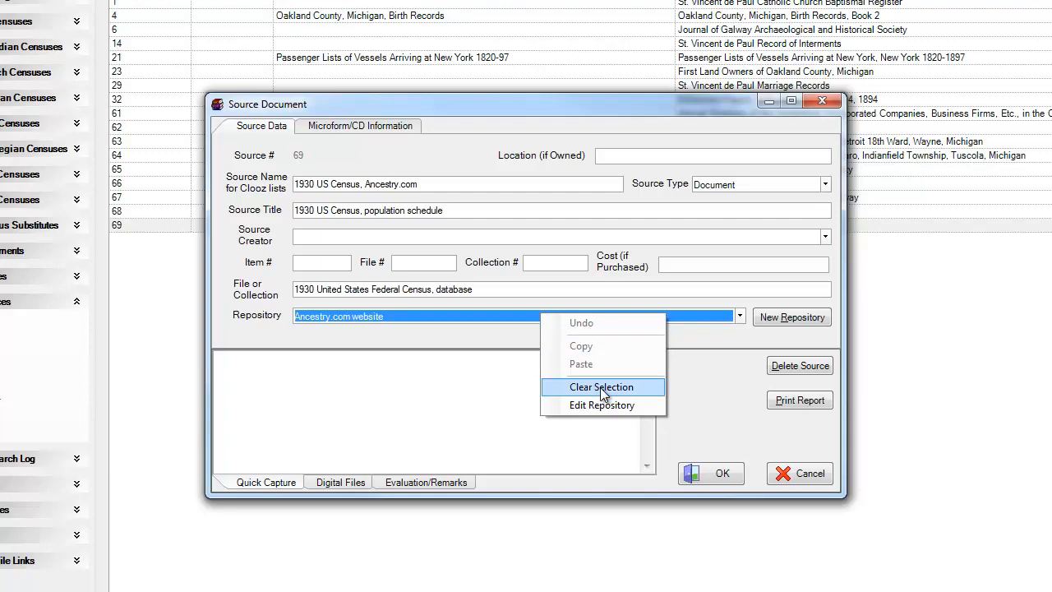
left_click(601, 387)
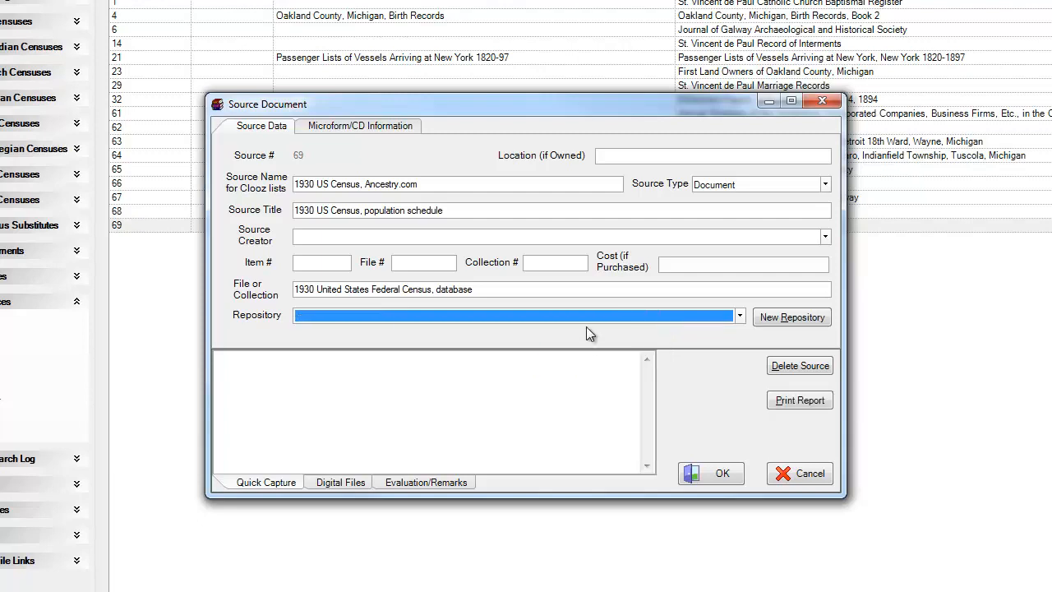
mouse_move(685, 335)
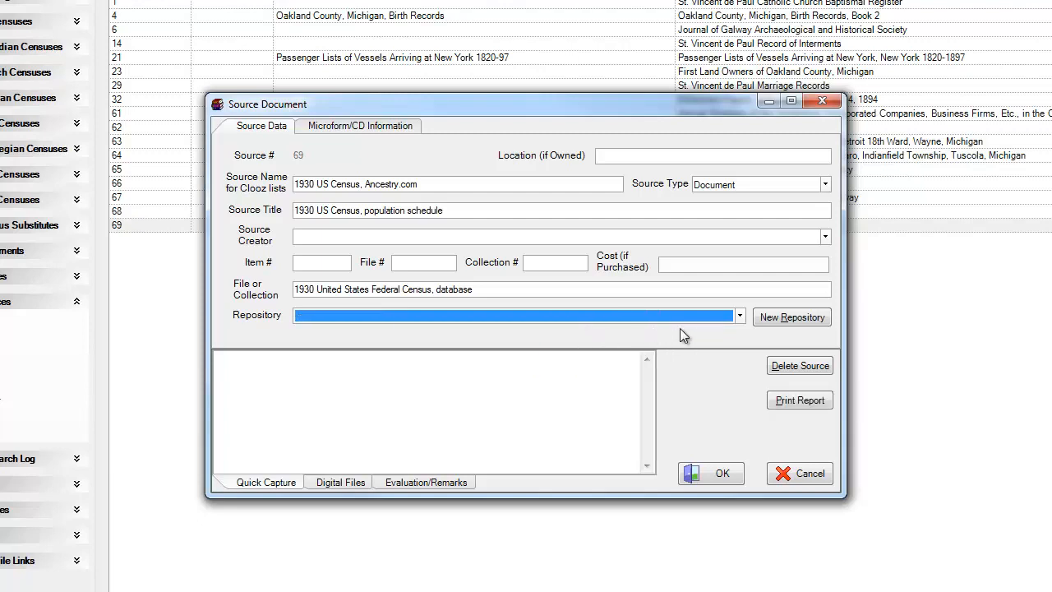
Step: Reselect Ancestry.com website as repository and view its publication details (Ancestry.com, Provo, UT, 2002)
left_click(739, 316)
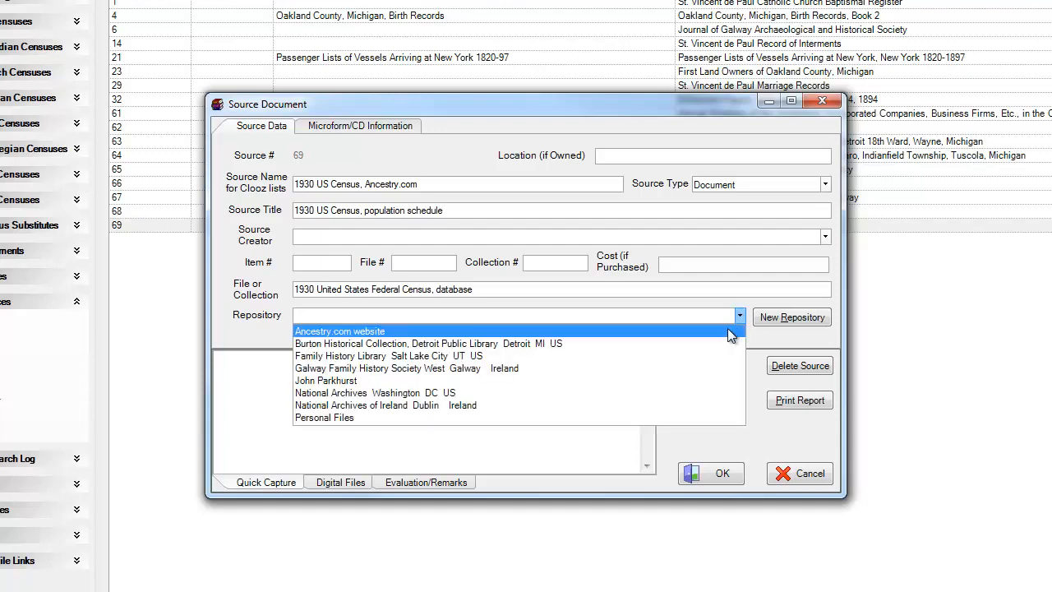
left_click(340, 330)
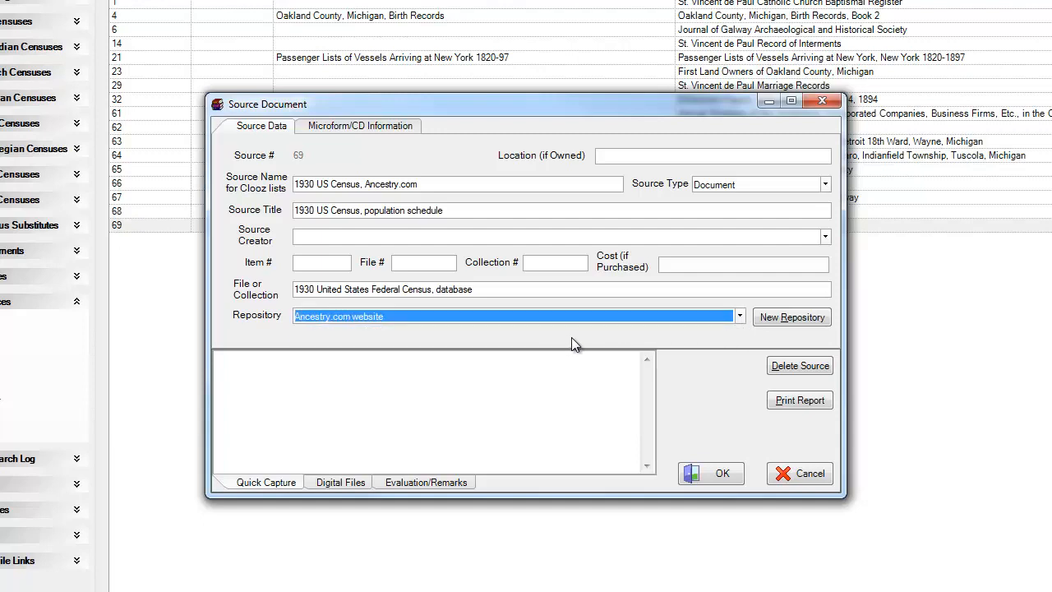
mouse_move(471, 184)
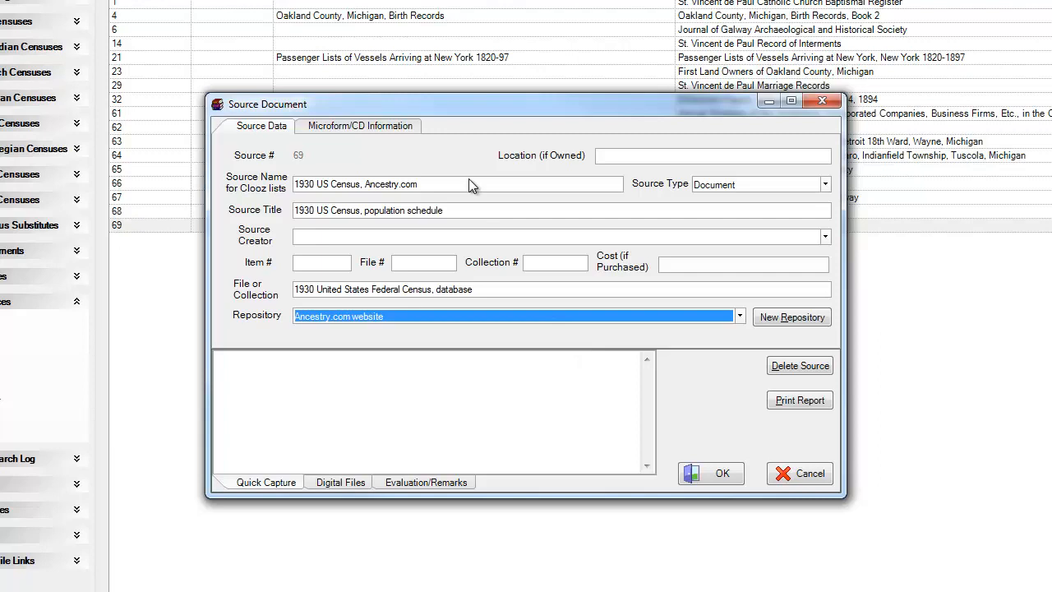
left_click(360, 126)
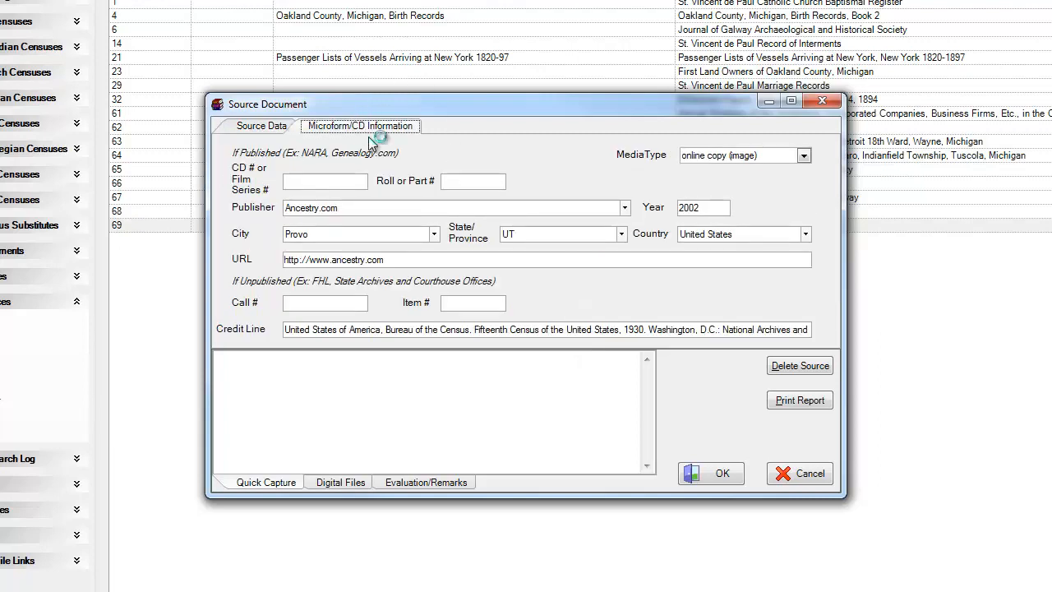
mouse_move(370, 144)
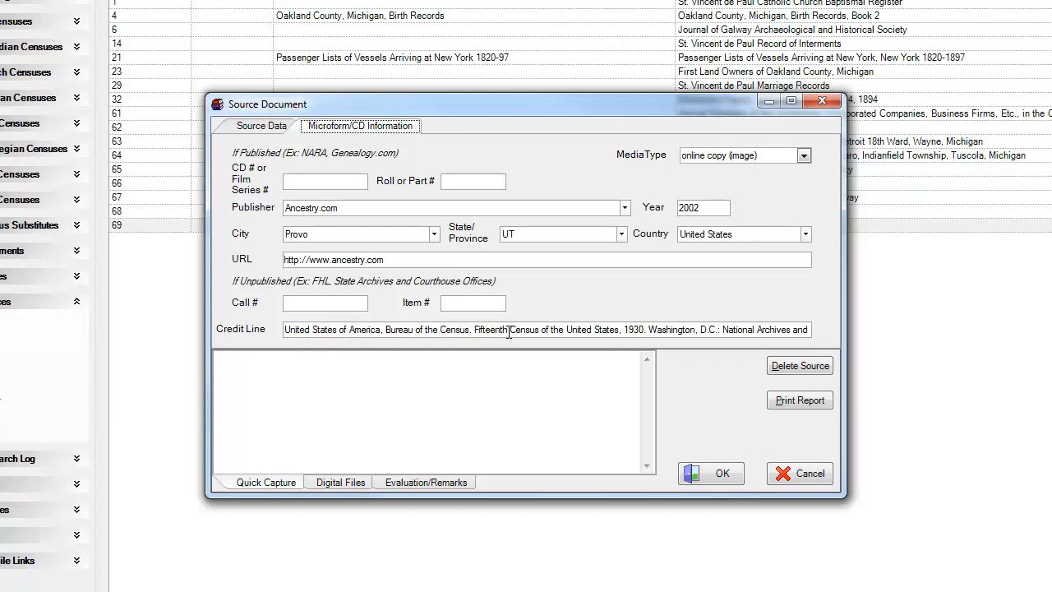
mouse_move(508, 330)
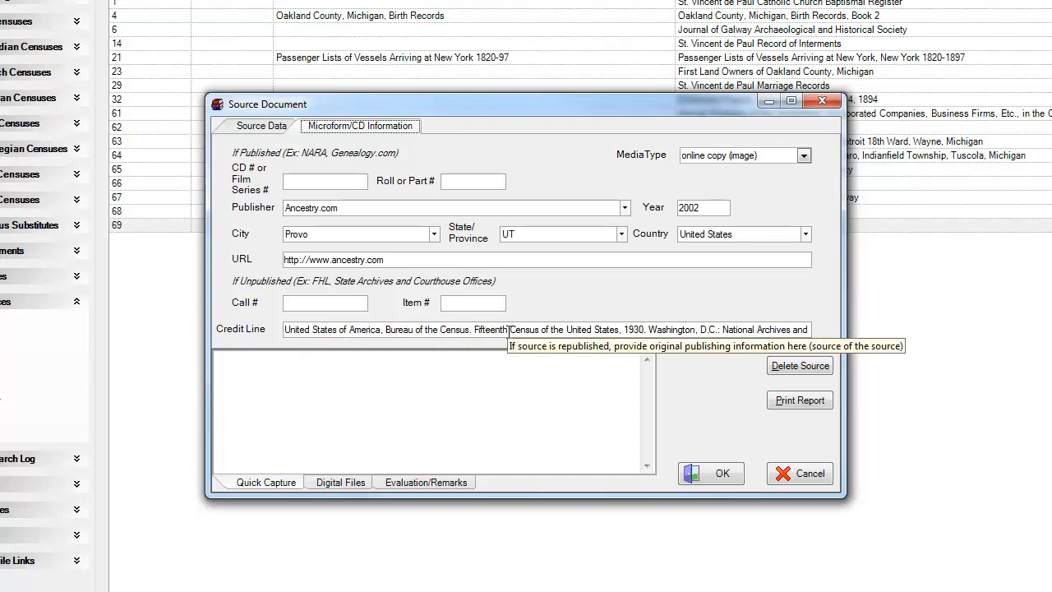
mouse_move(503, 341)
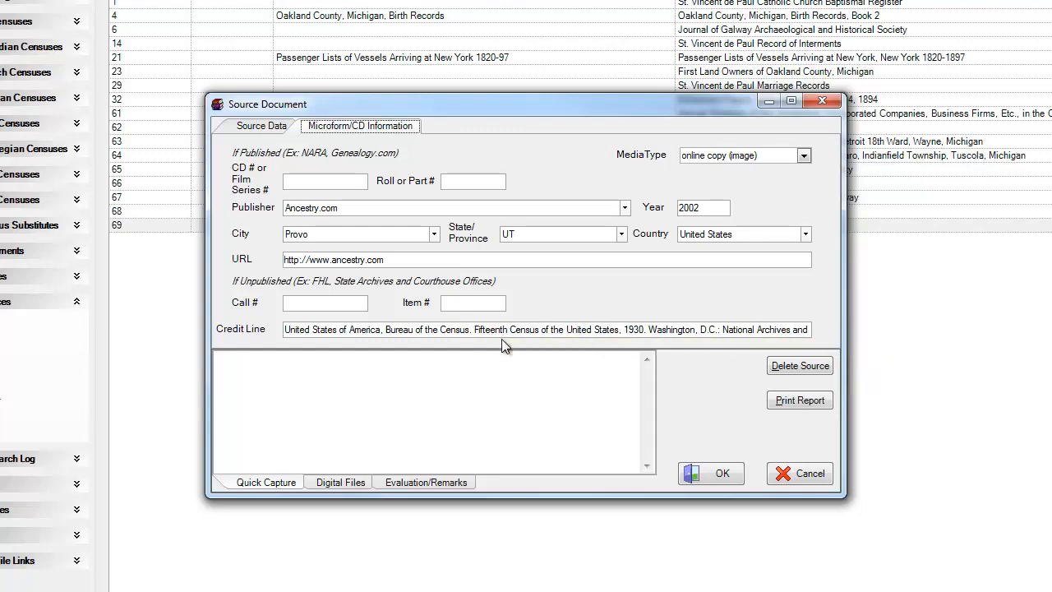
mouse_move(290, 514)
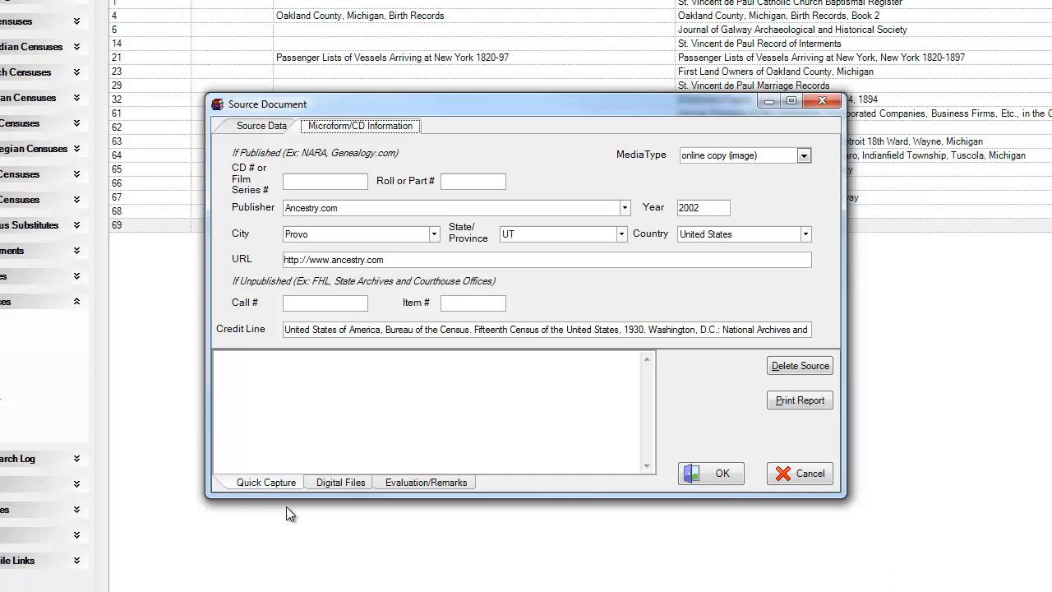
mouse_move(288, 513)
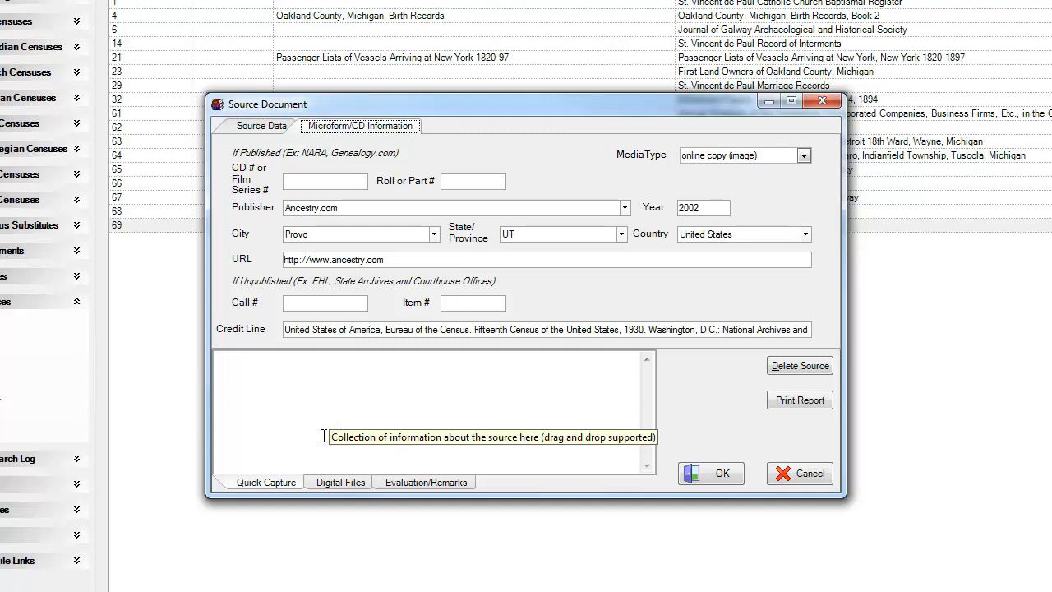
mouse_move(282, 418)
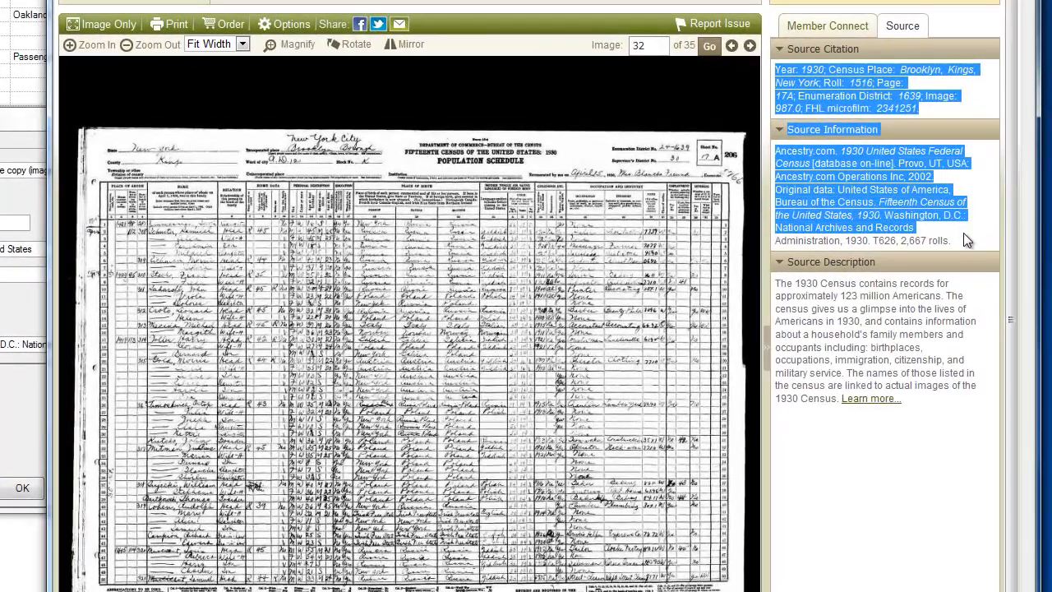
Step: Paste Ancestry's source citation and source information into source 69's Quick Capture notes
right_click(855, 87)
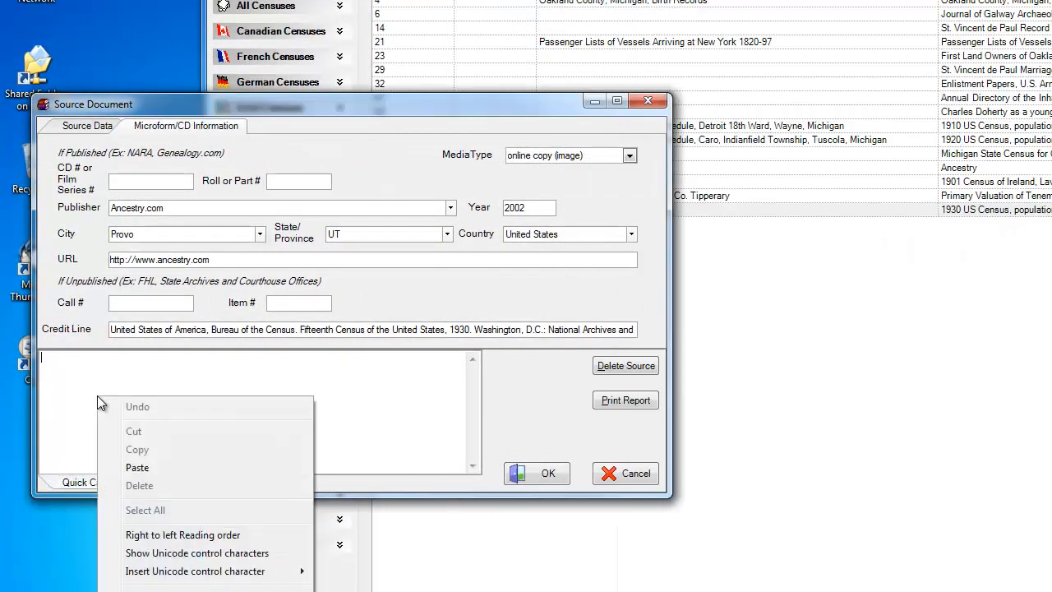
left_click(137, 466)
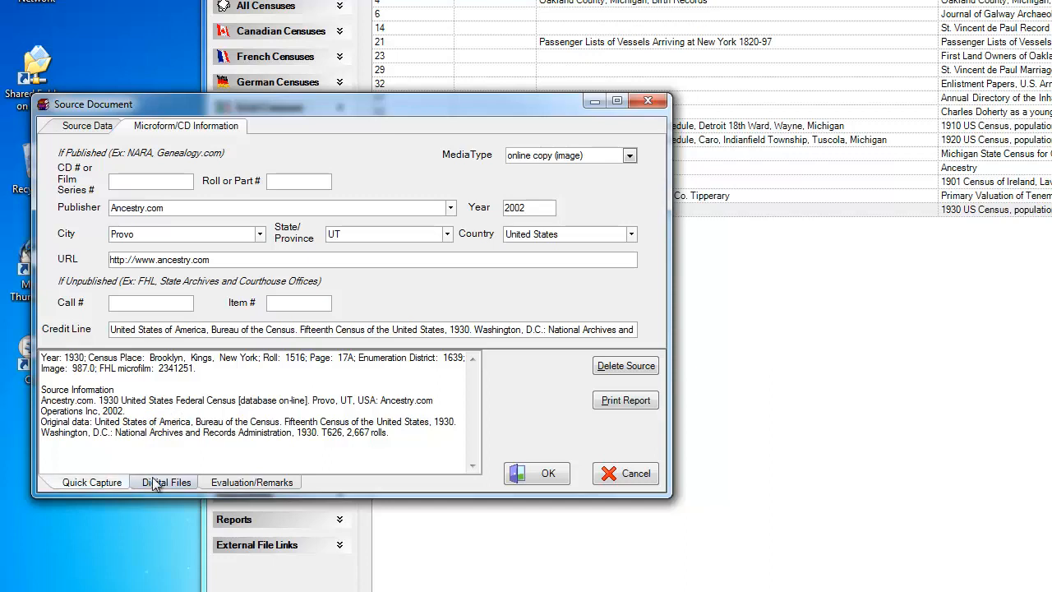
left_click(166, 482)
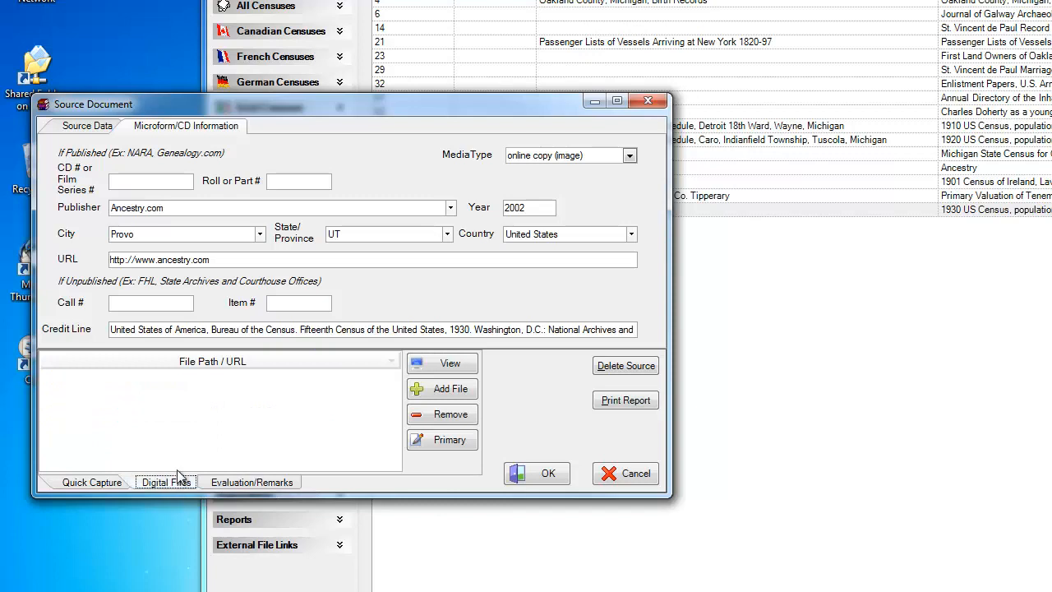
mouse_move(195, 459)
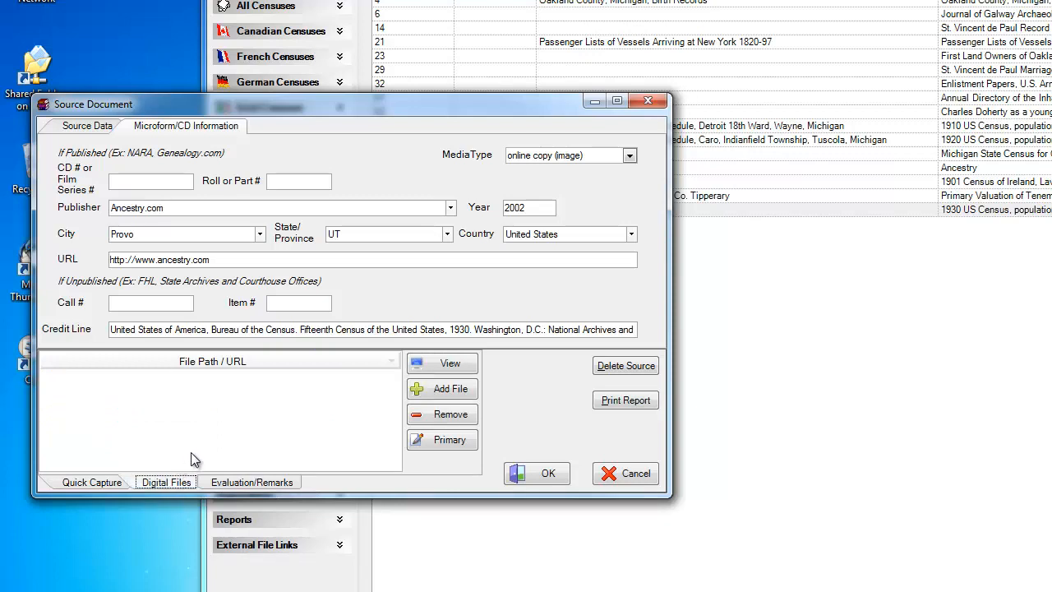
mouse_move(207, 440)
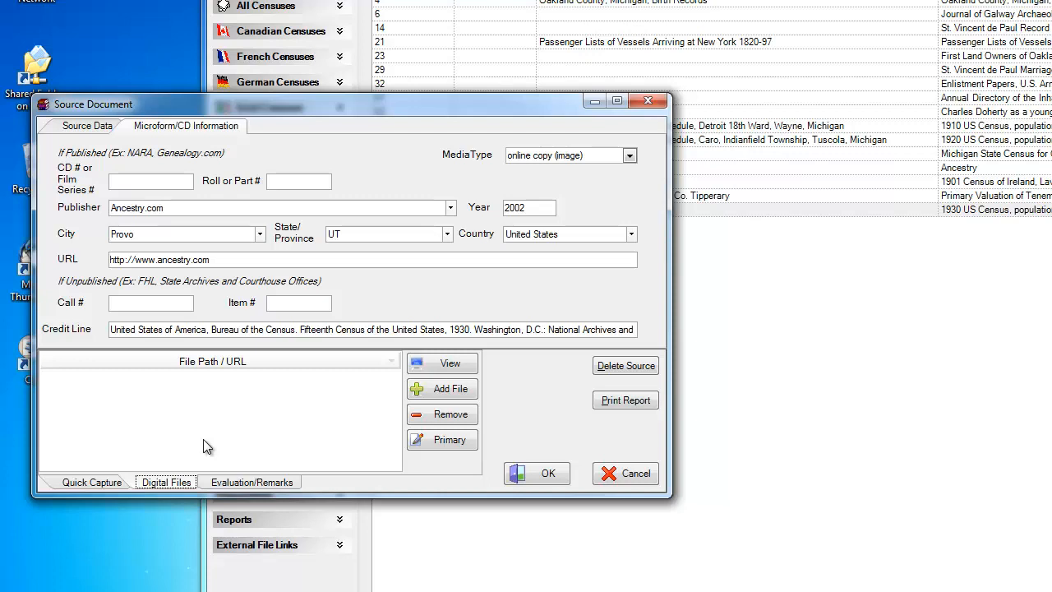
mouse_move(222, 422)
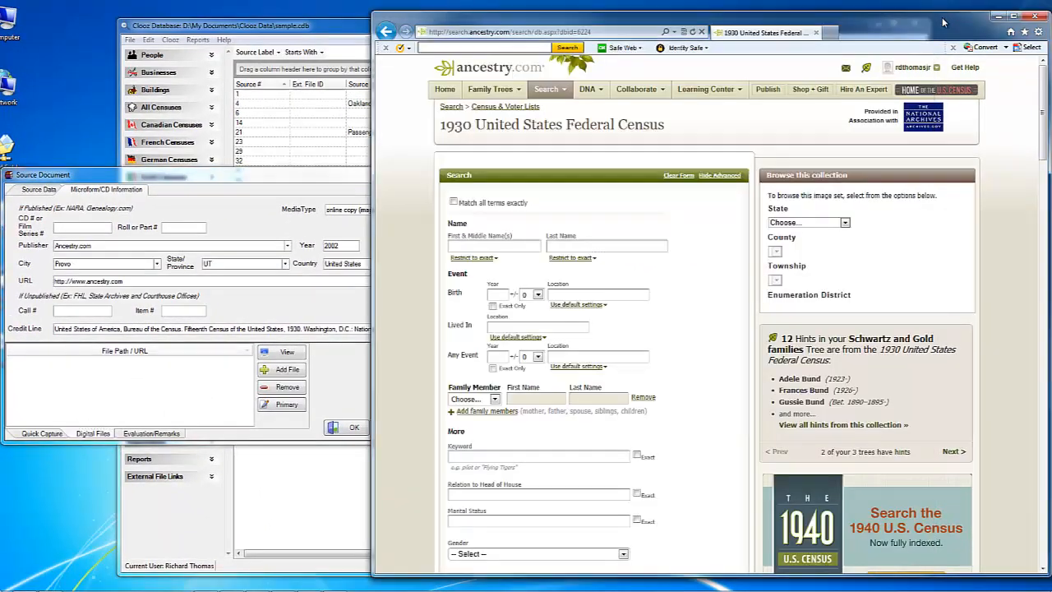
mouse_move(690, 125)
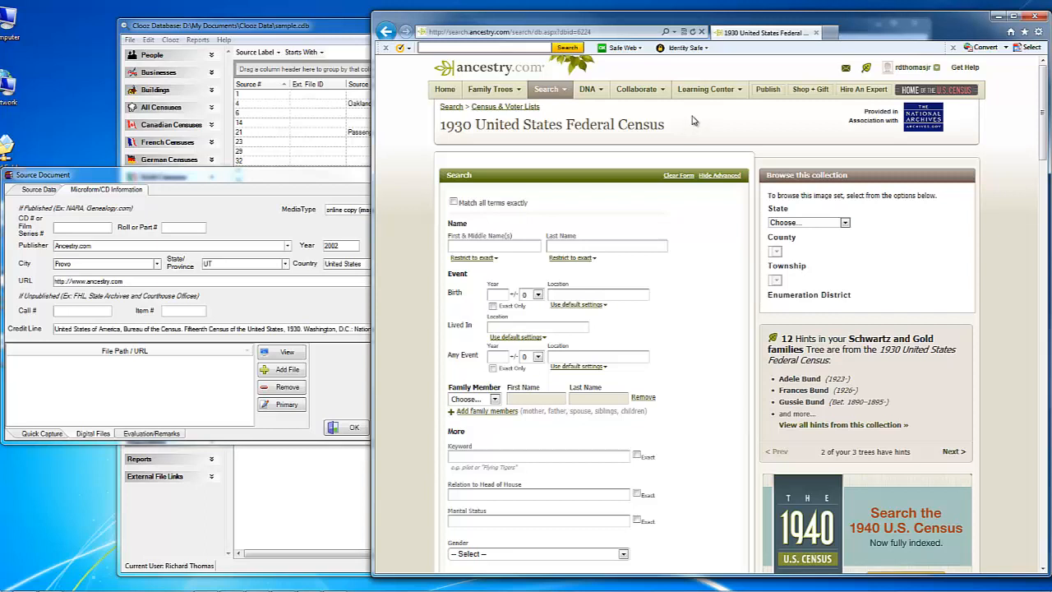
mouse_move(425, 37)
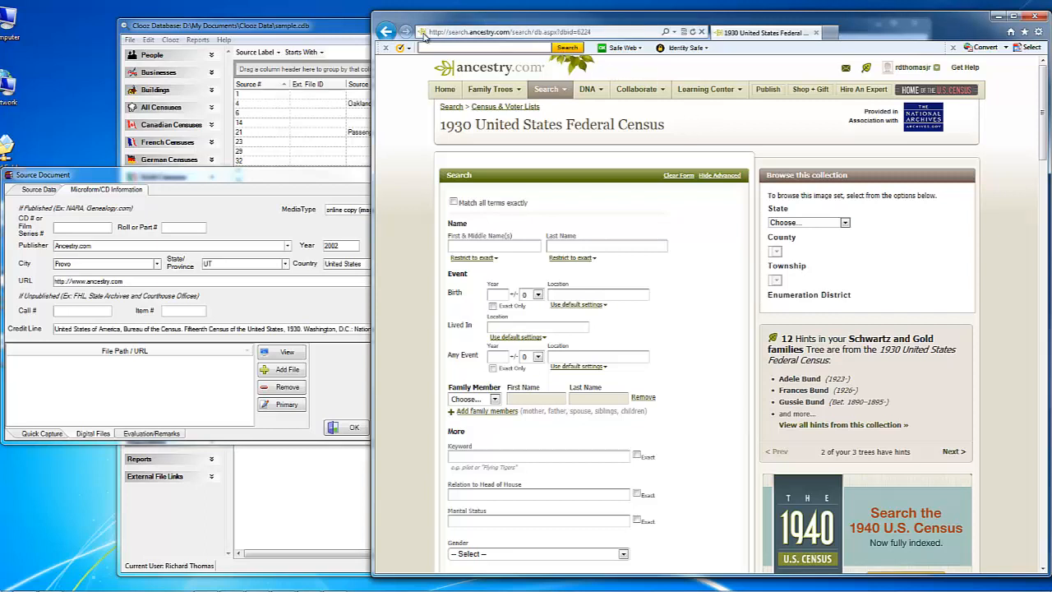
mouse_move(422, 36)
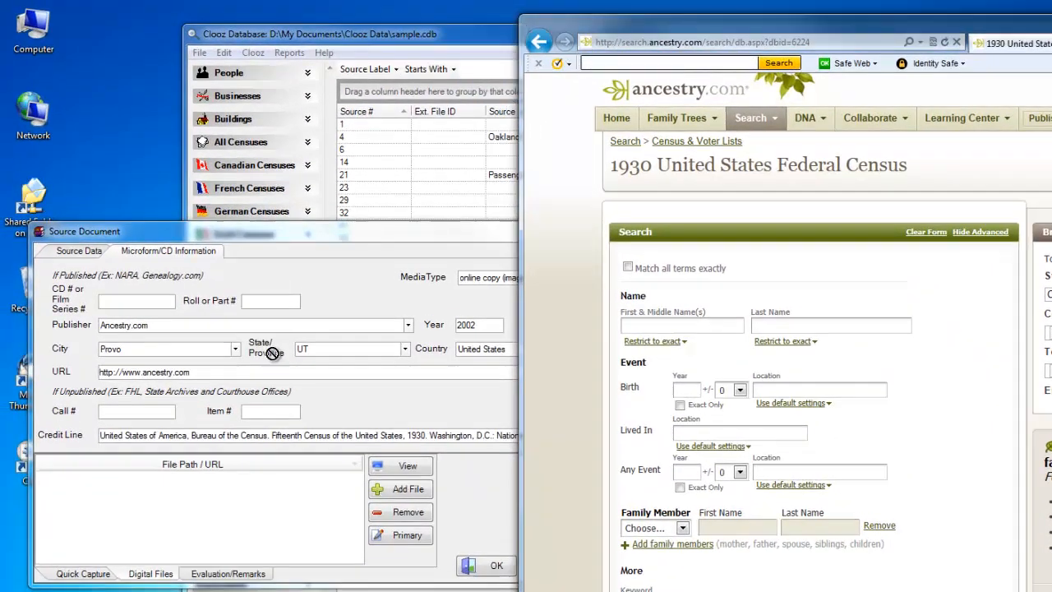
mouse_move(214, 526)
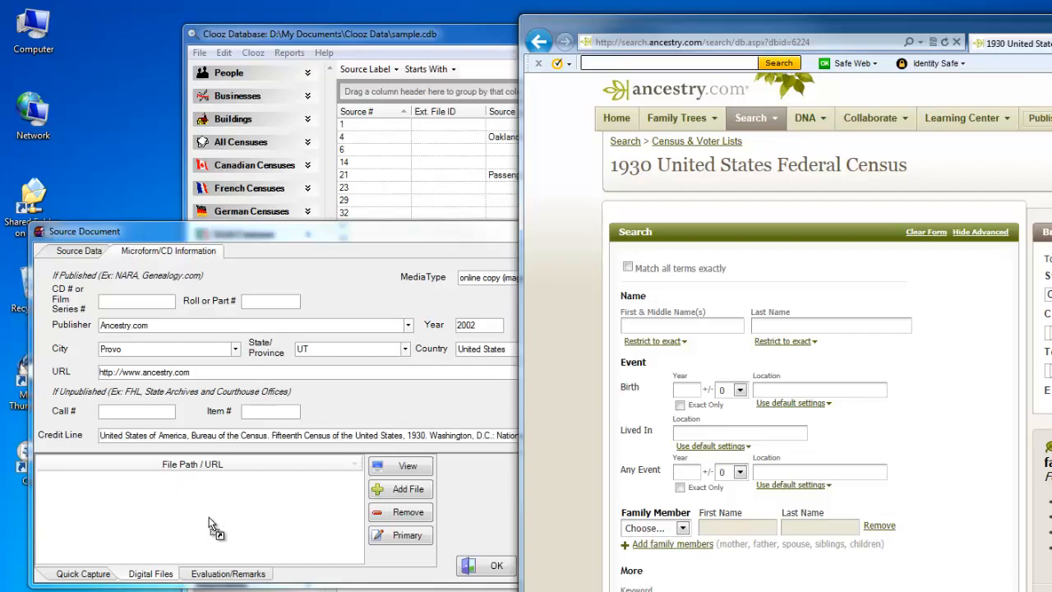
mouse_move(204, 530)
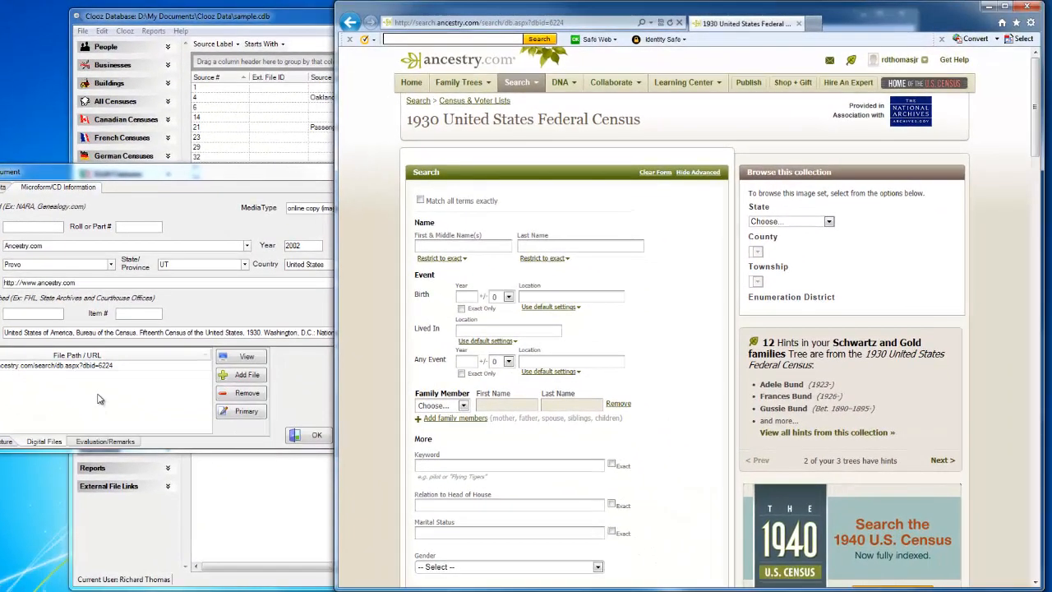
mouse_move(86, 392)
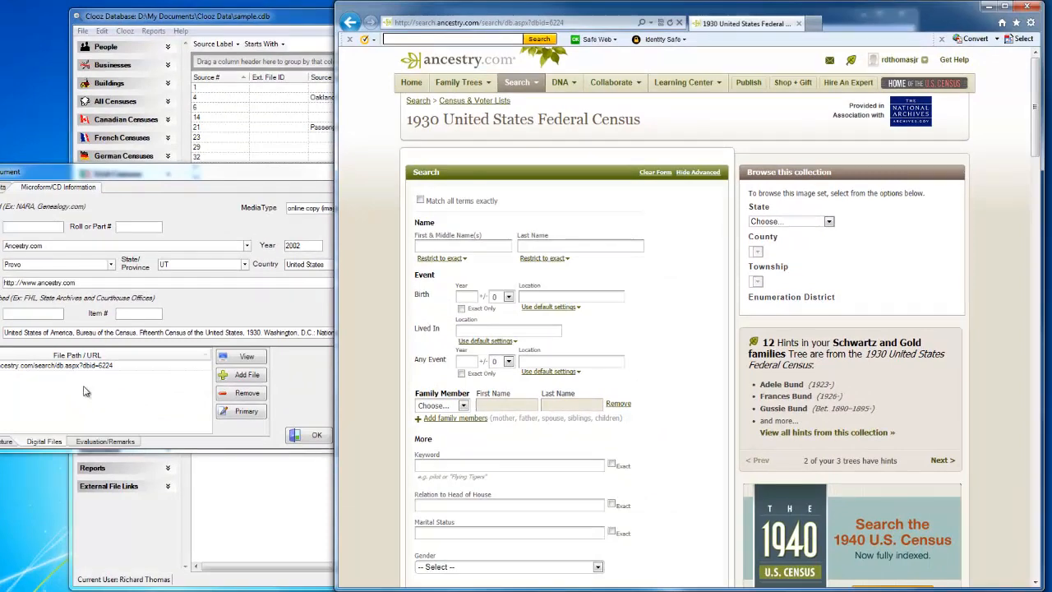
mouse_move(81, 395)
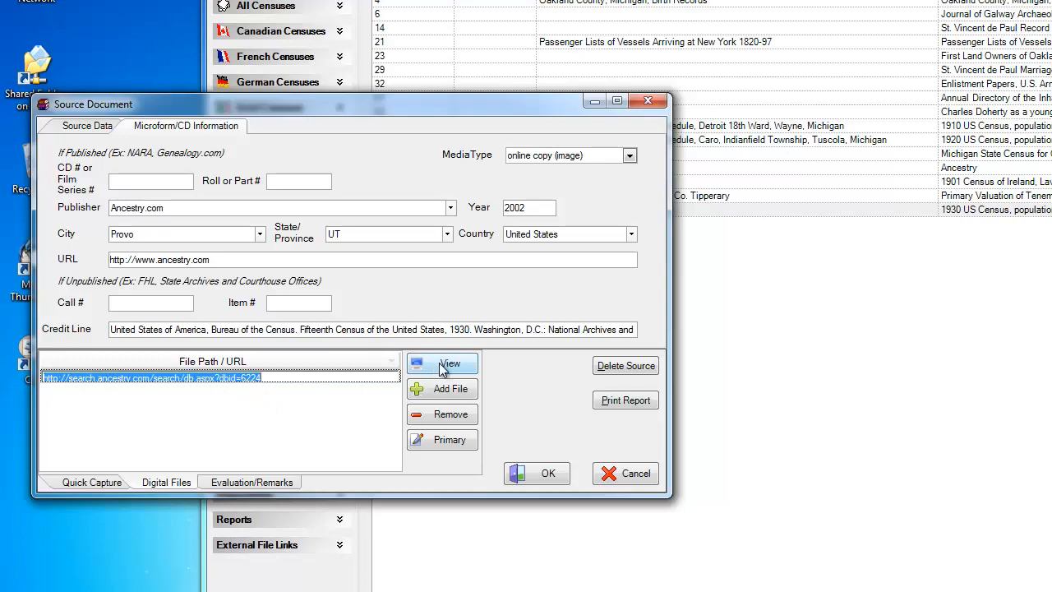
mouse_move(426, 365)
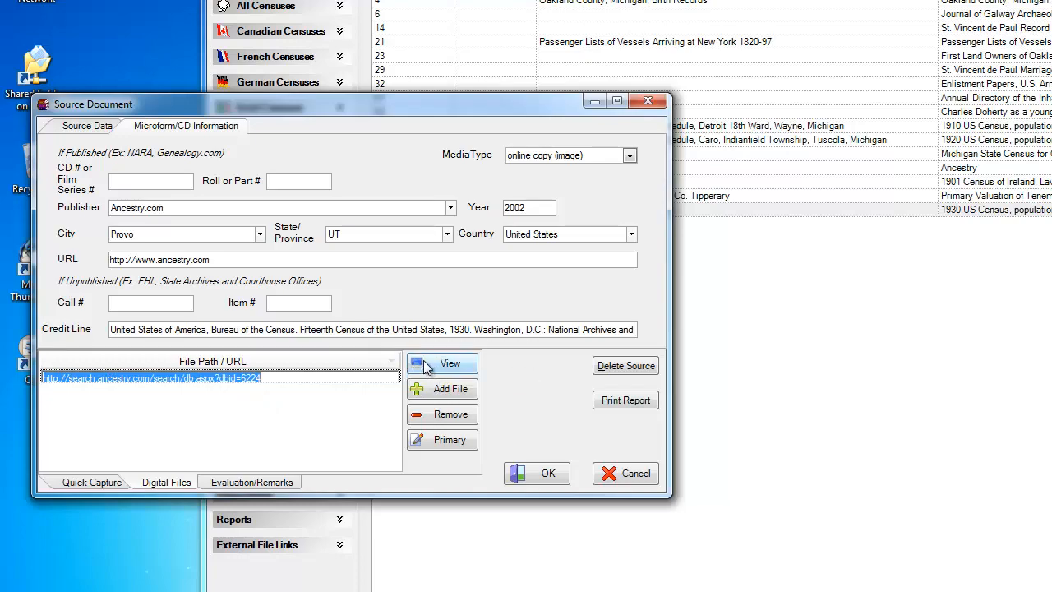
left_click(451, 363)
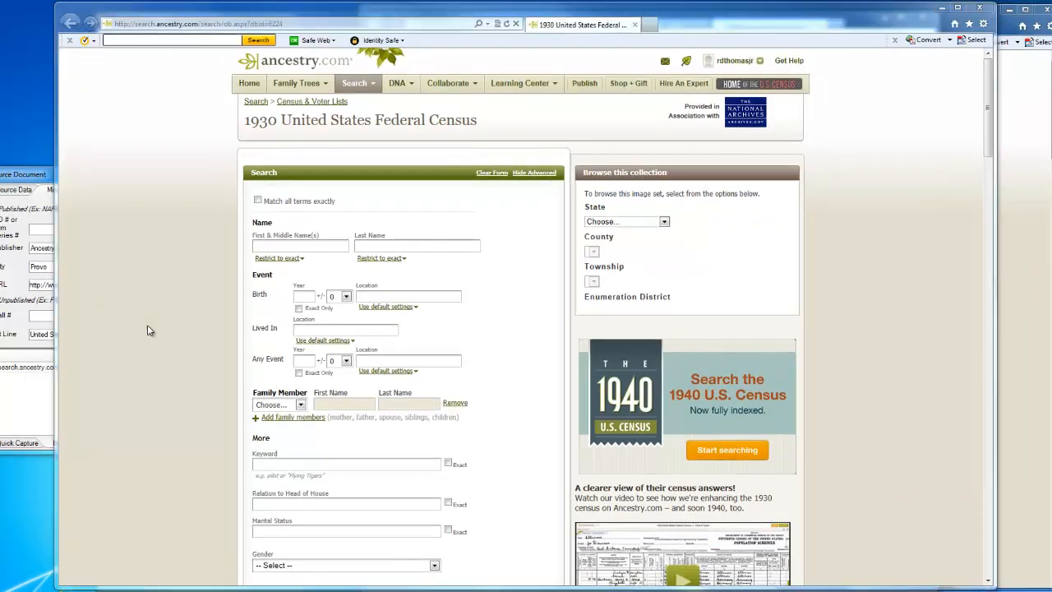
mouse_move(889, 20)
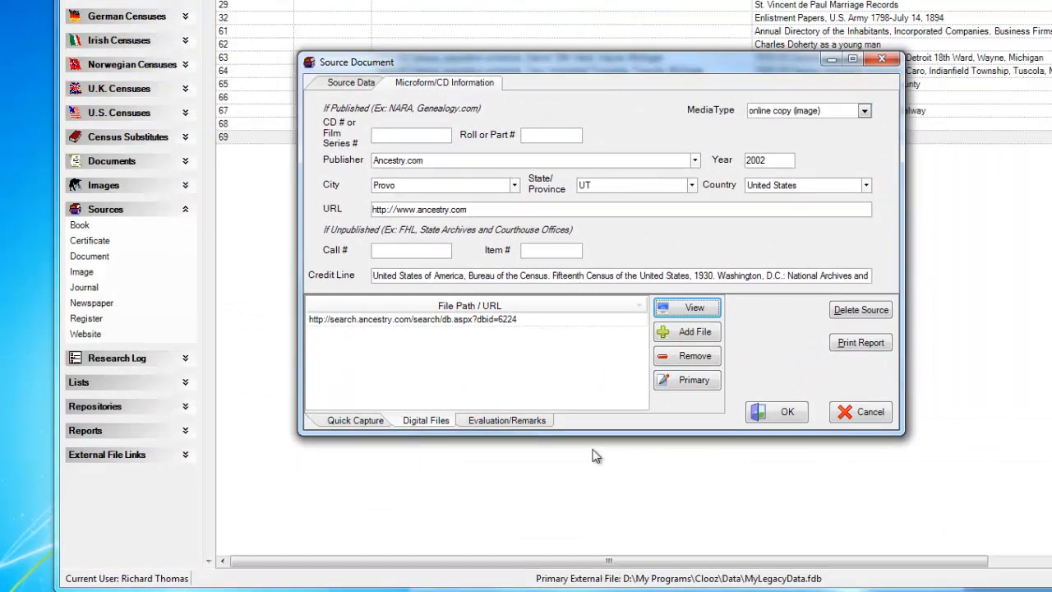
Step: Show source 69's empty Evaluation/Remarks notes
left_click(505, 420)
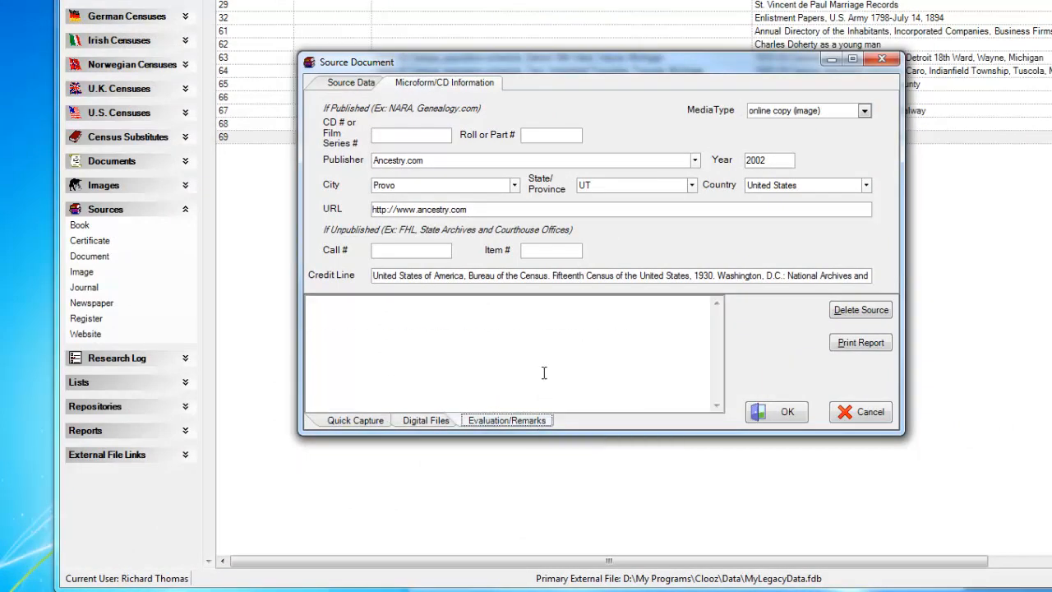
mouse_move(528, 355)
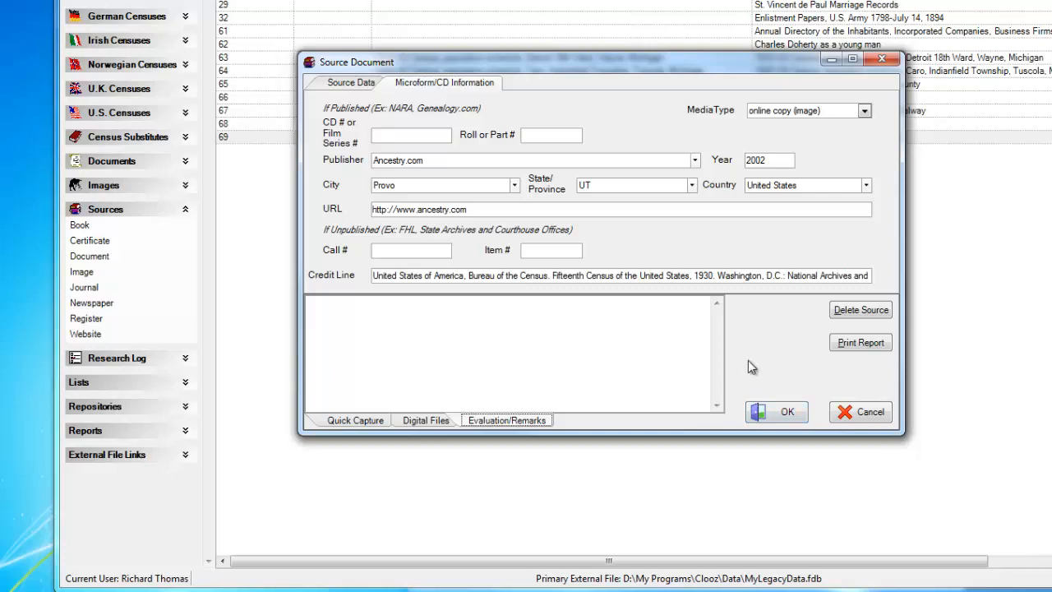
mouse_move(852, 322)
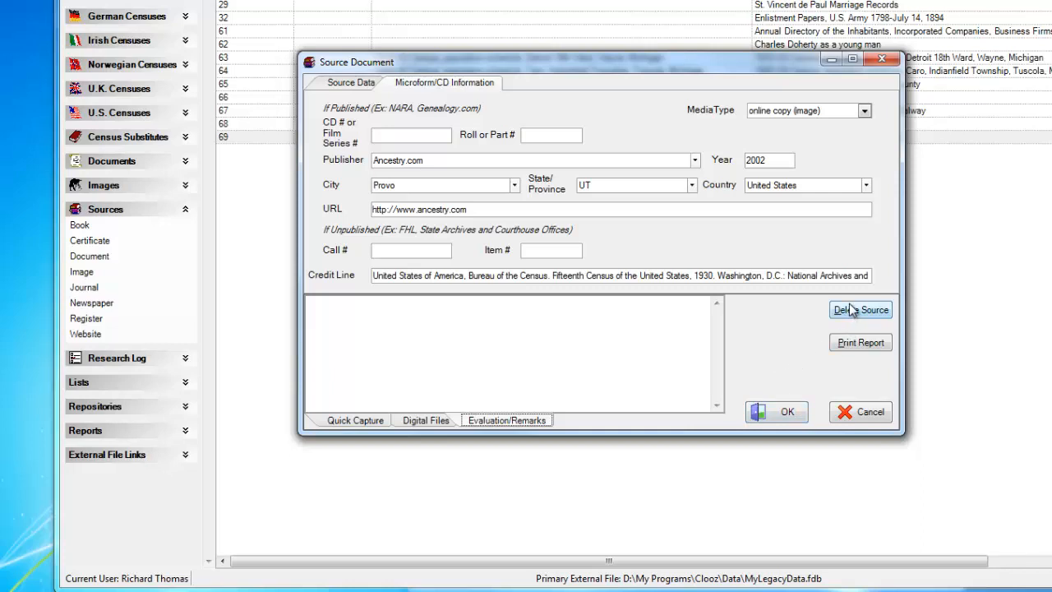
mouse_move(860, 310)
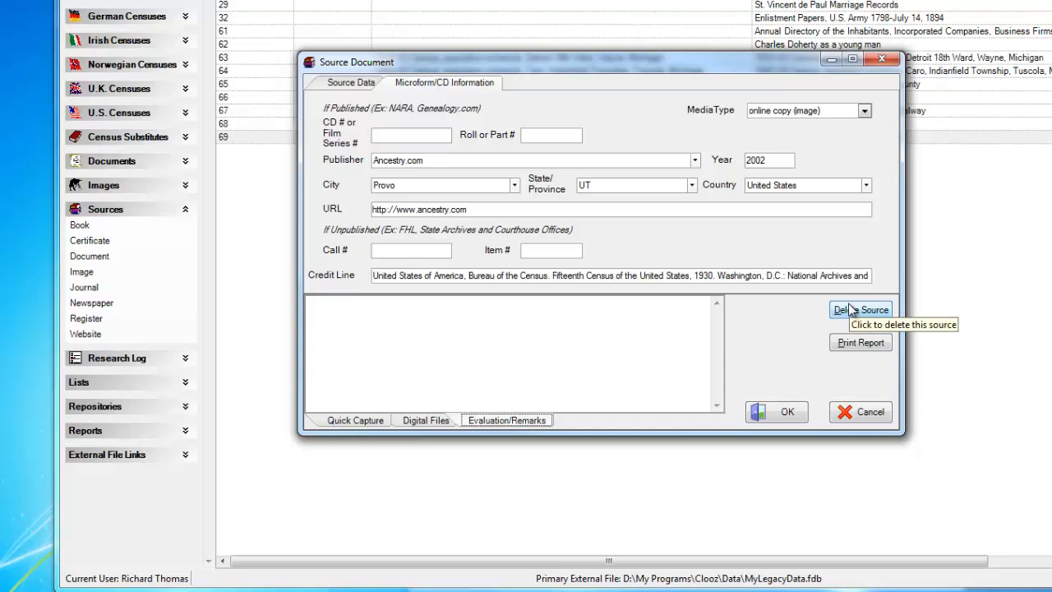
mouse_move(851, 300)
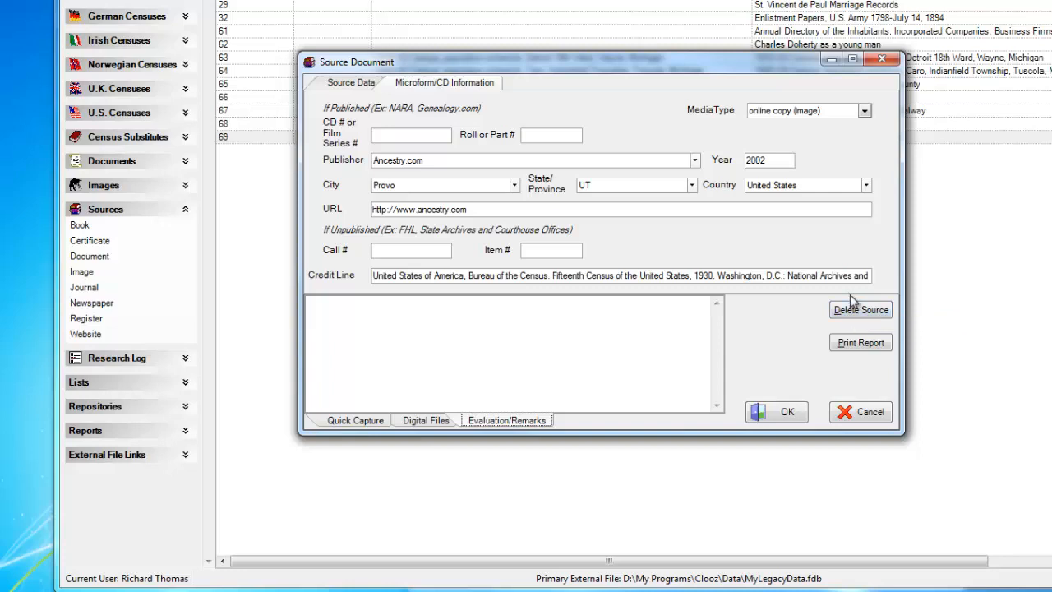
mouse_move(860, 310)
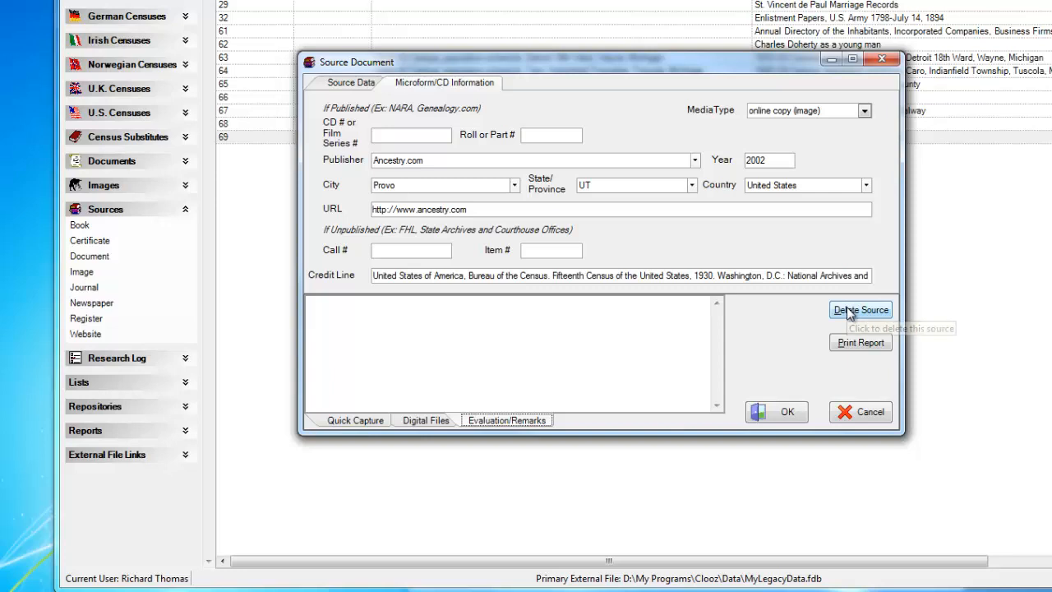
mouse_move(832, 374)
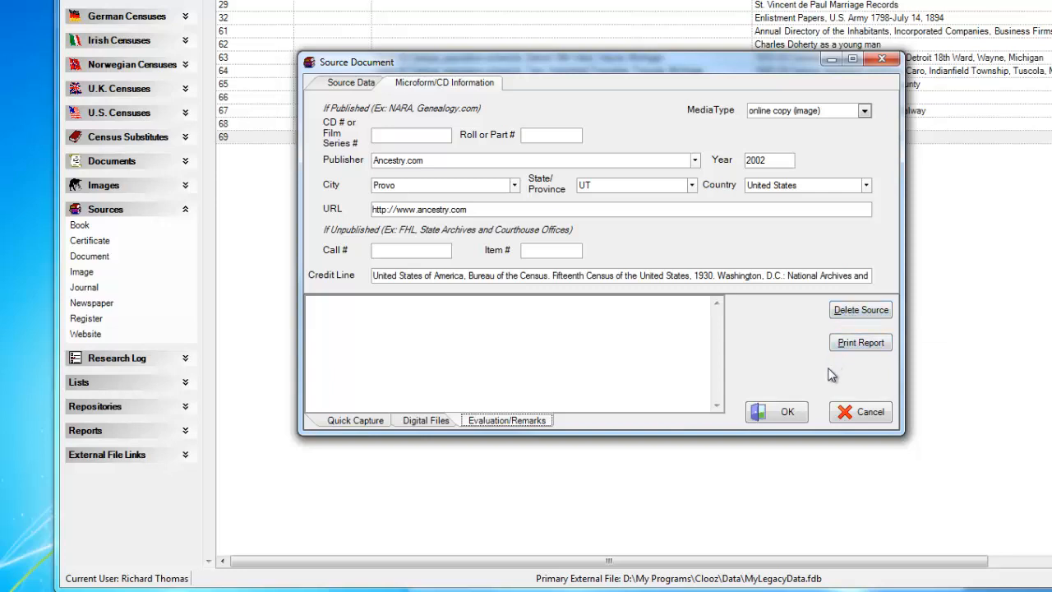
mouse_move(861, 342)
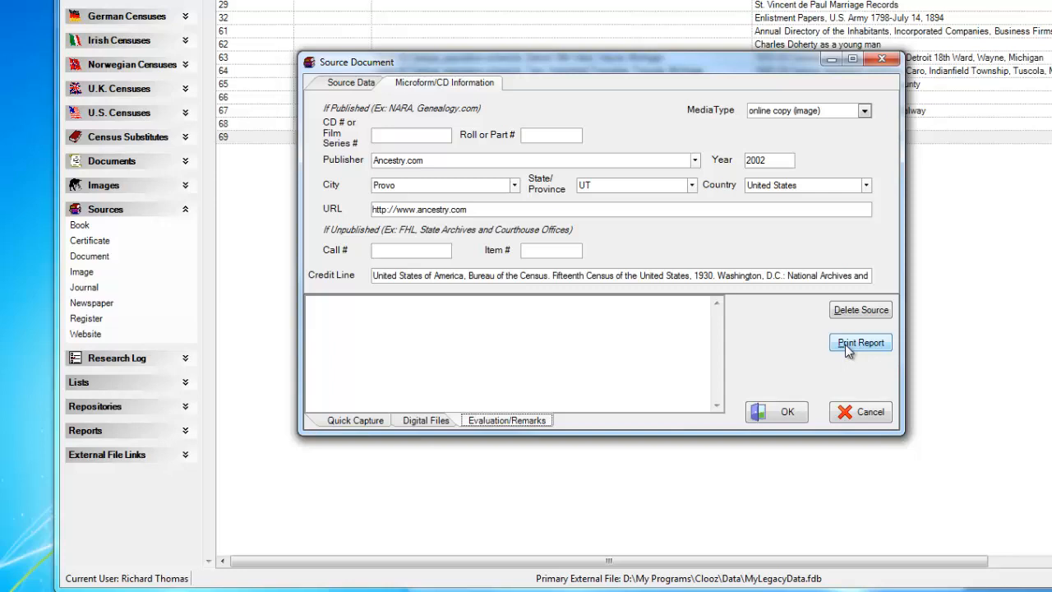
mouse_move(847, 353)
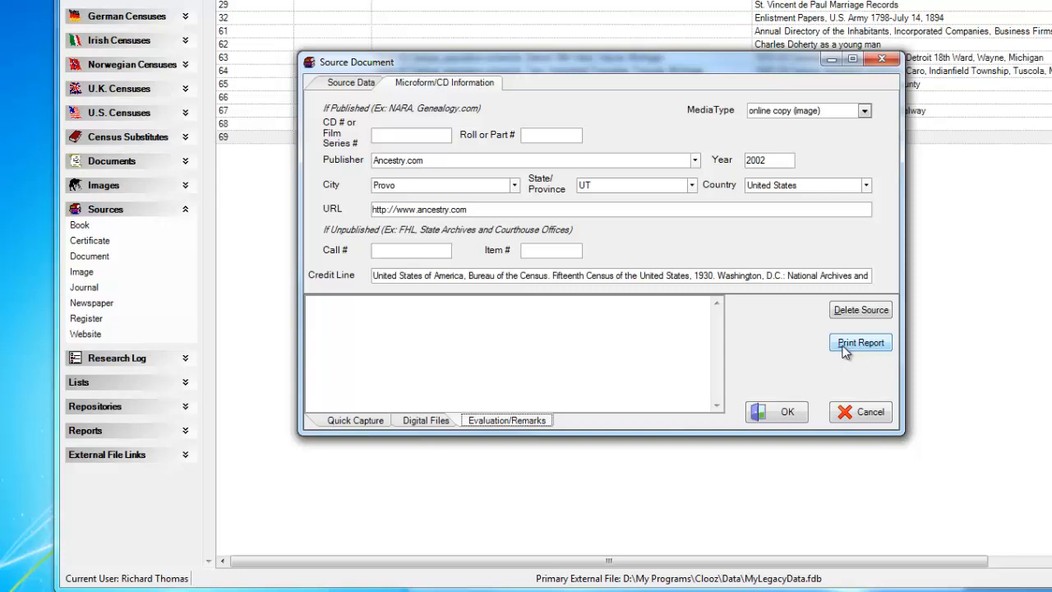
mouse_move(779, 408)
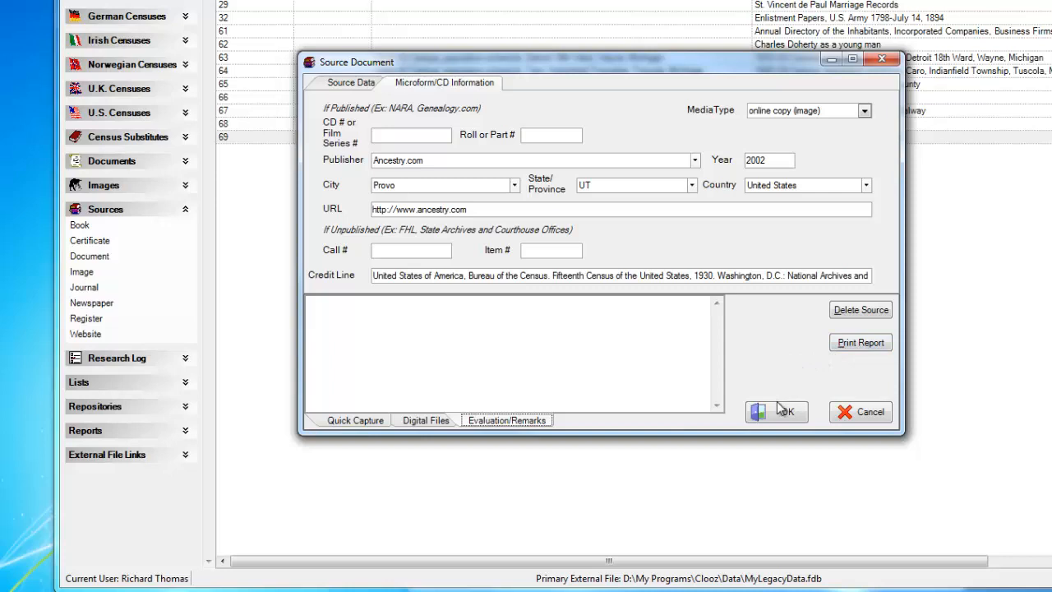
Step: Save source 69, reopen it via Edit Item to confirm the citation, then cancel
left_click(775, 411)
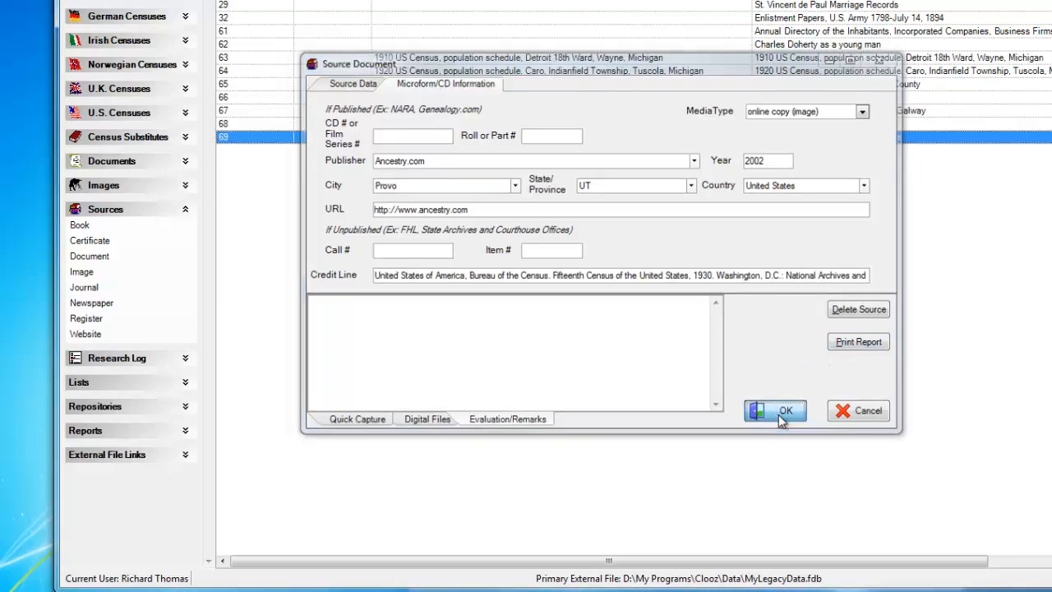
left_click(775, 411)
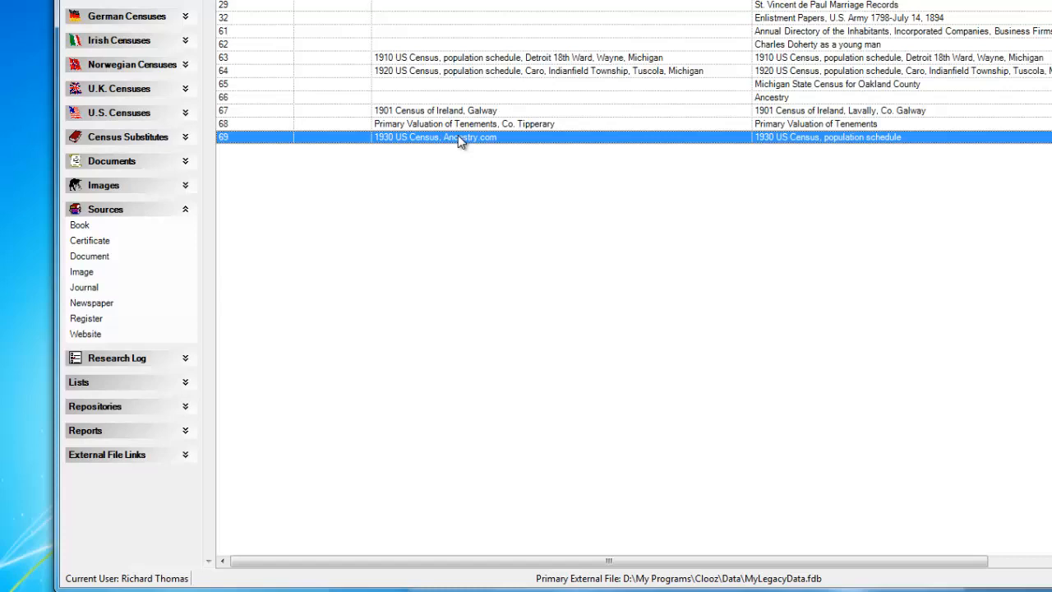
right_click(435, 136)
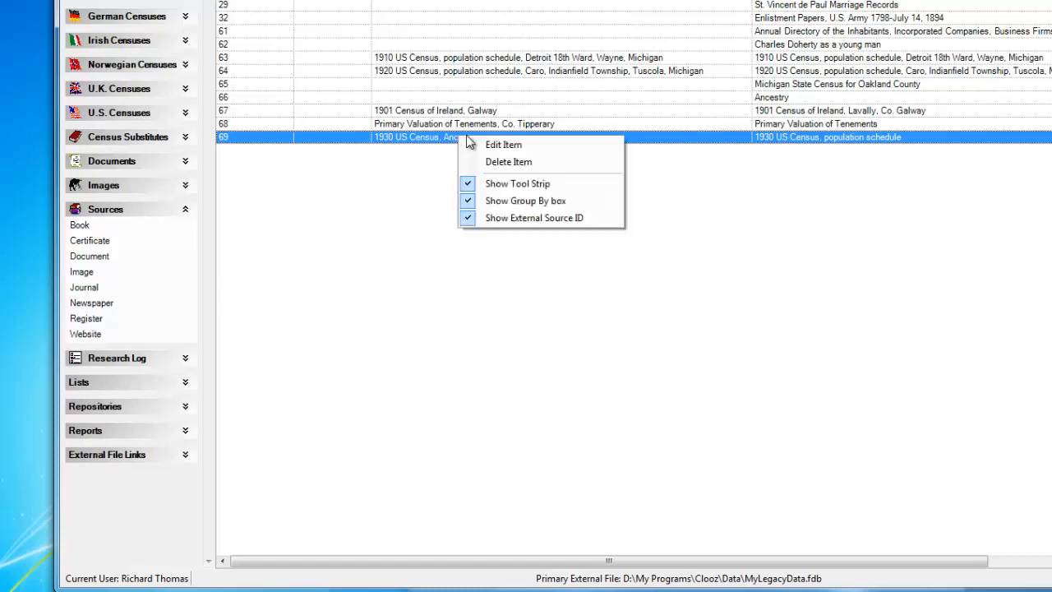
left_click(503, 144)
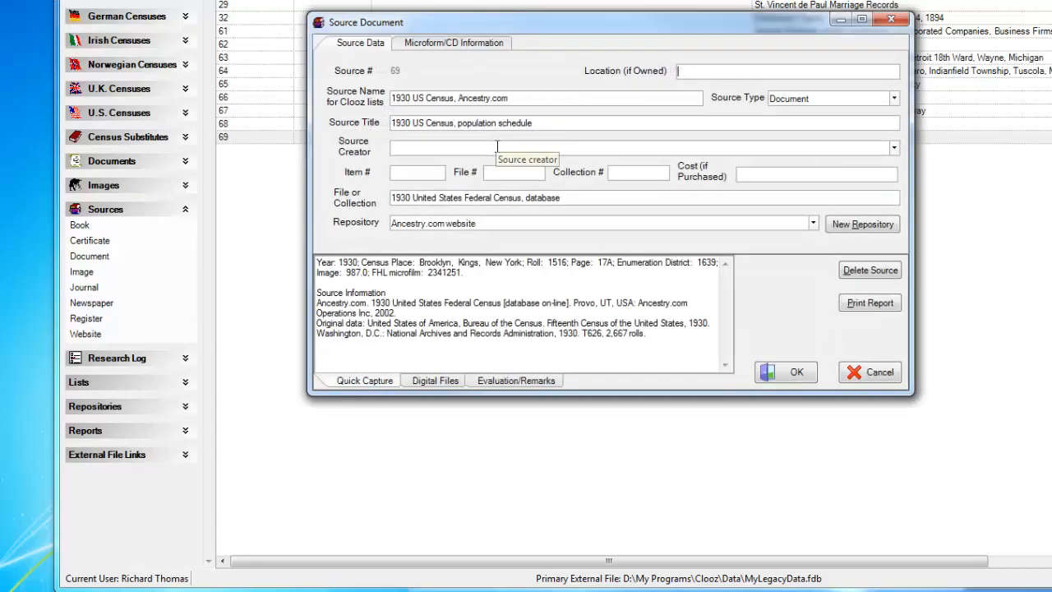
mouse_move(880, 371)
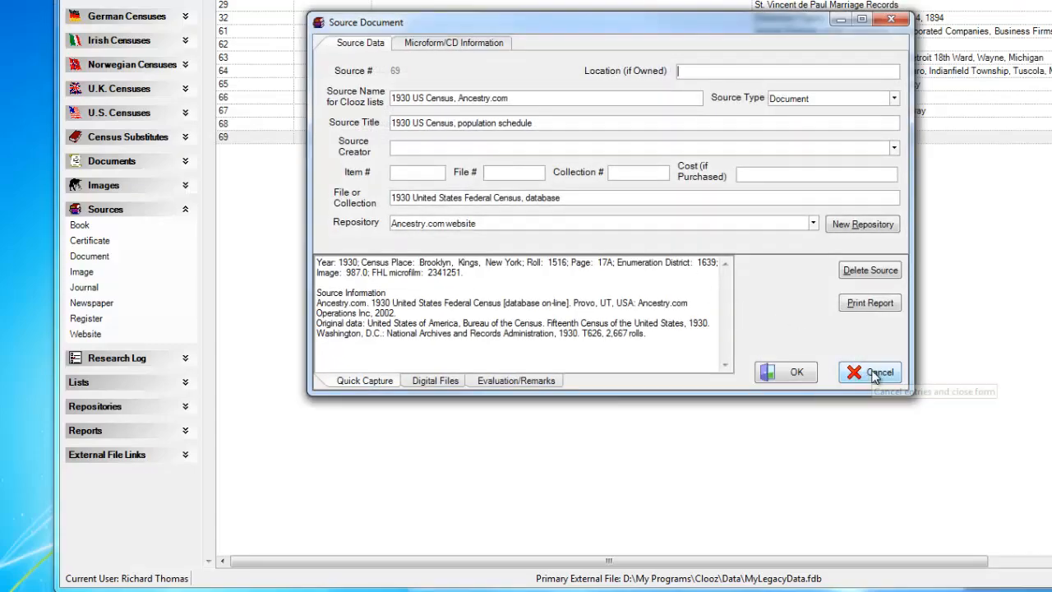
left_click(879, 371)
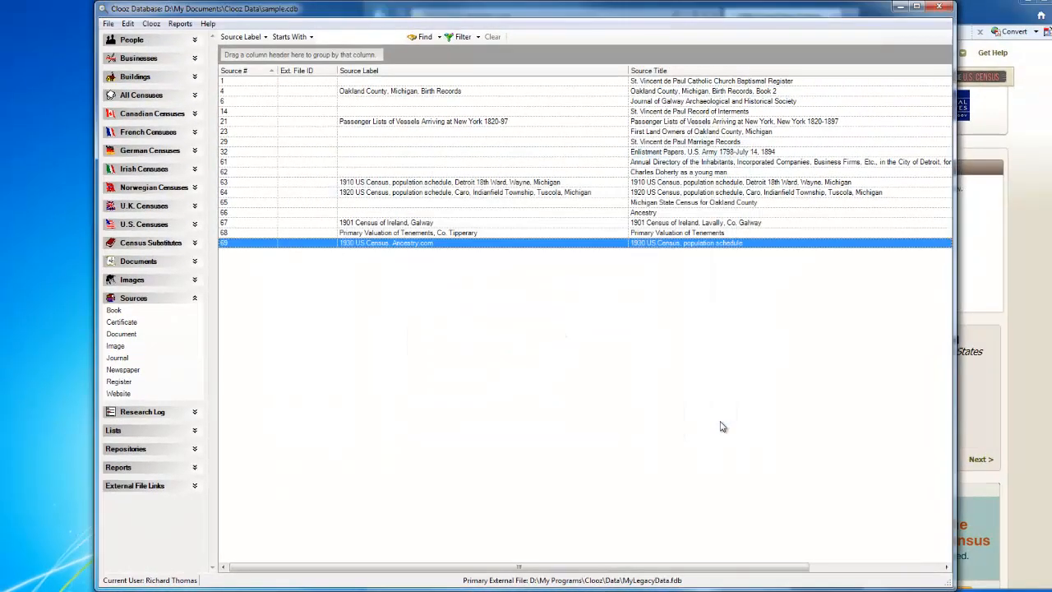